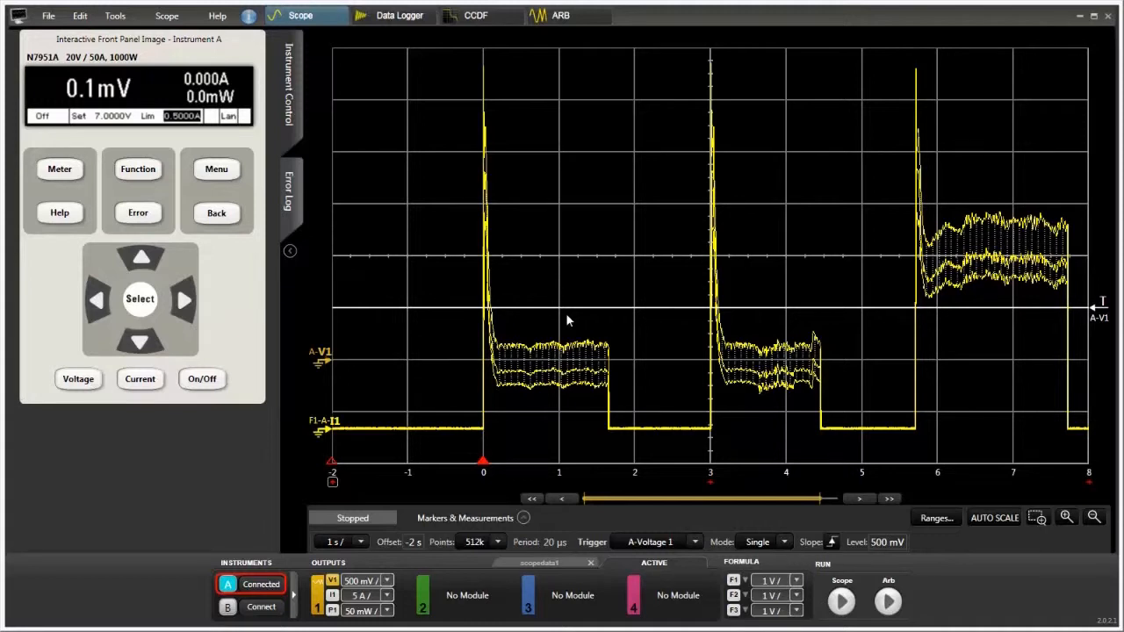
pyautogui.moveTo(75, 147)
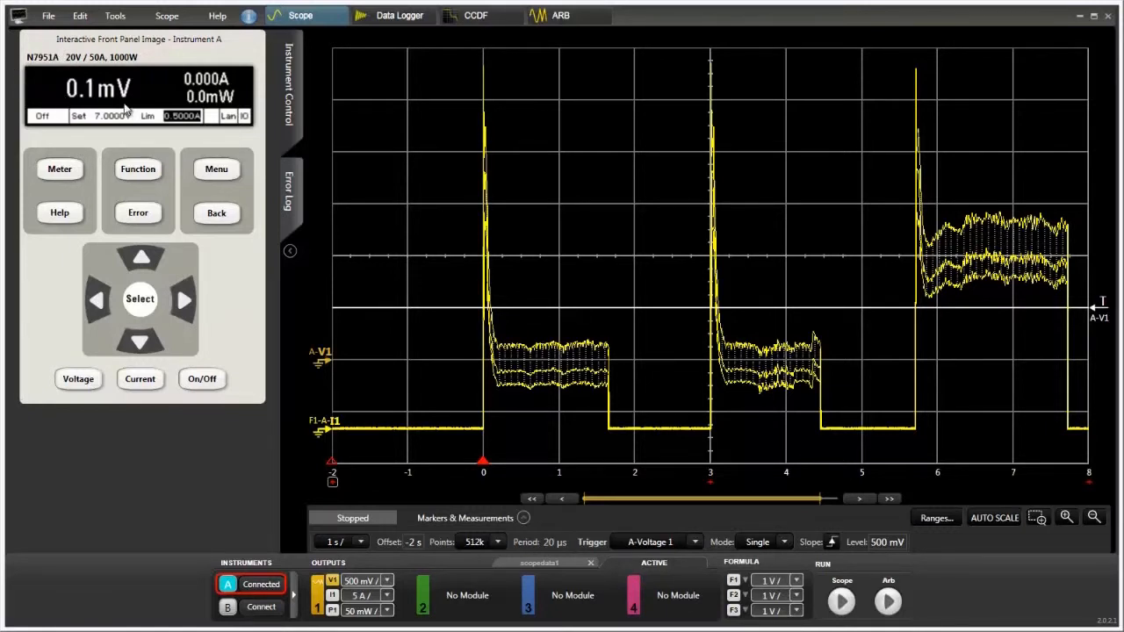
pyautogui.moveTo(202, 380)
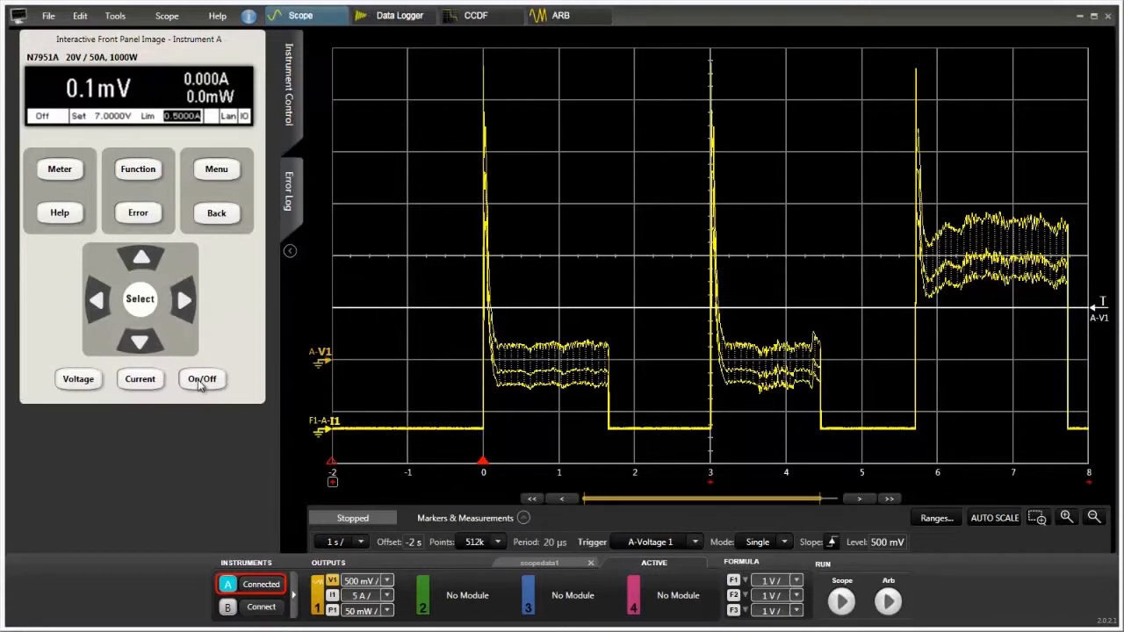
# Switch on the N7951A output so it regulates at about 7.0 V in constant-voltage mode
pyautogui.click(201, 379)
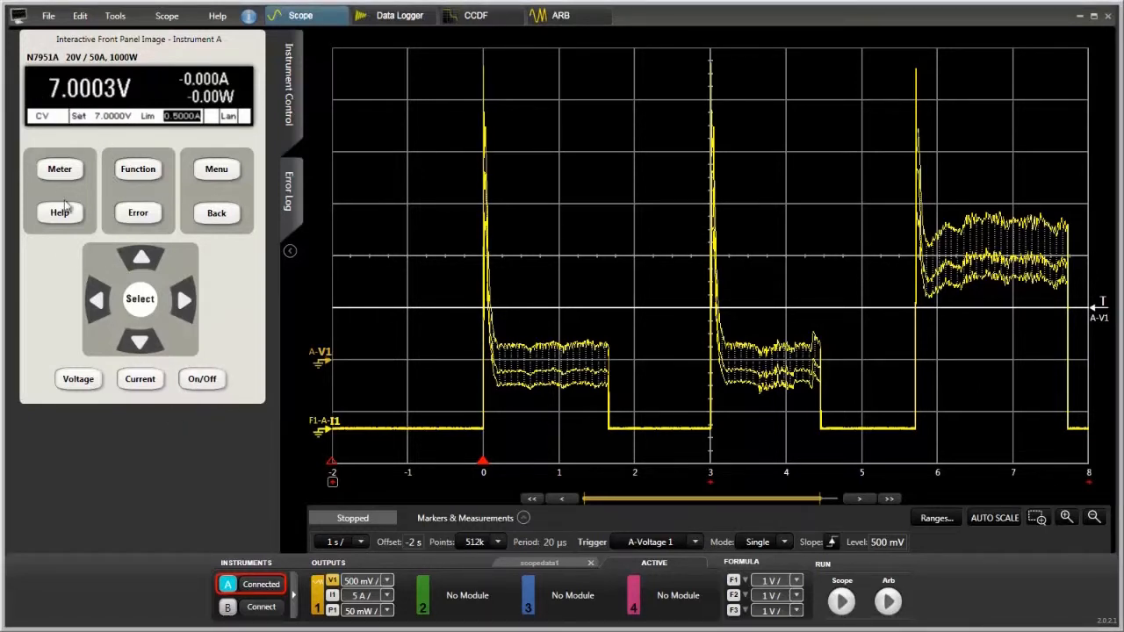
pyautogui.moveTo(149, 146)
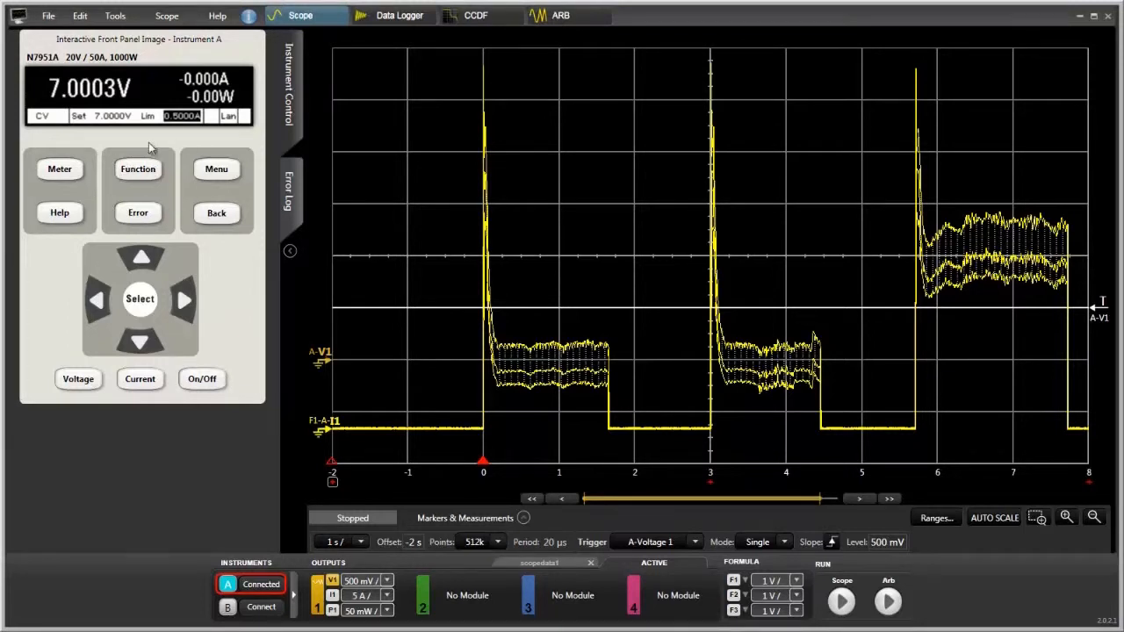
pyautogui.moveTo(184, 379)
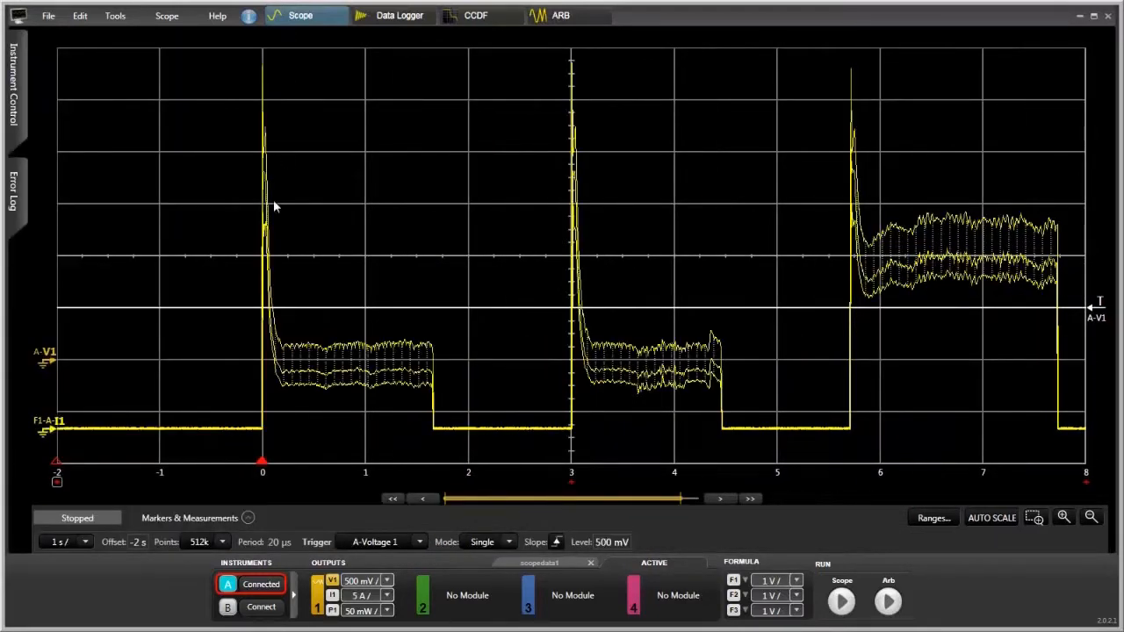
pyautogui.moveTo(260, 291)
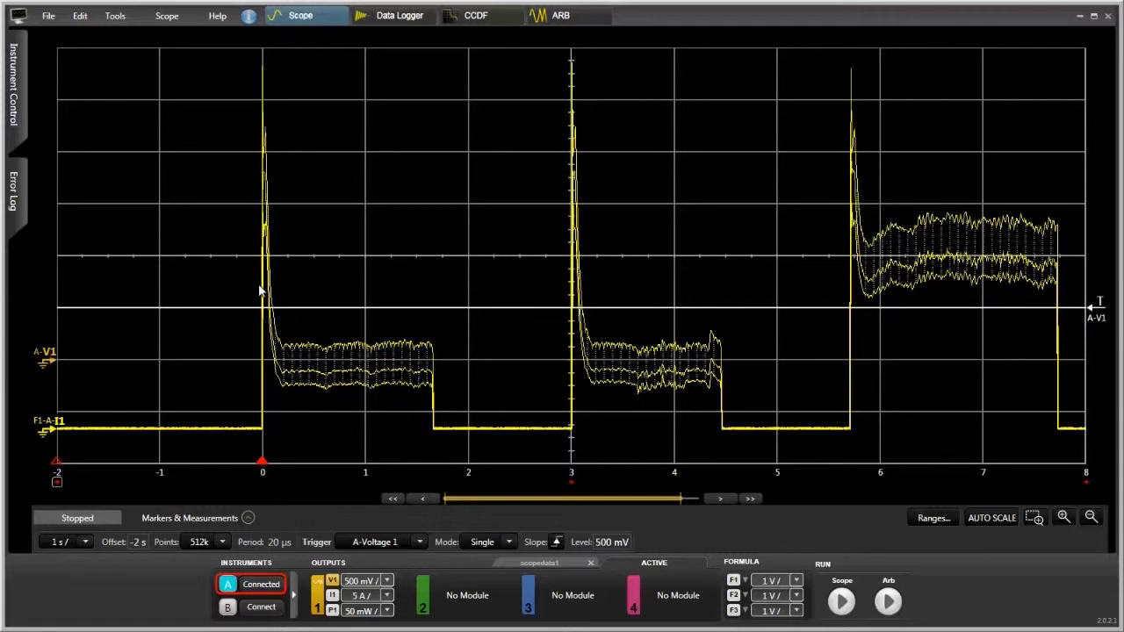
pyautogui.moveTo(641, 376)
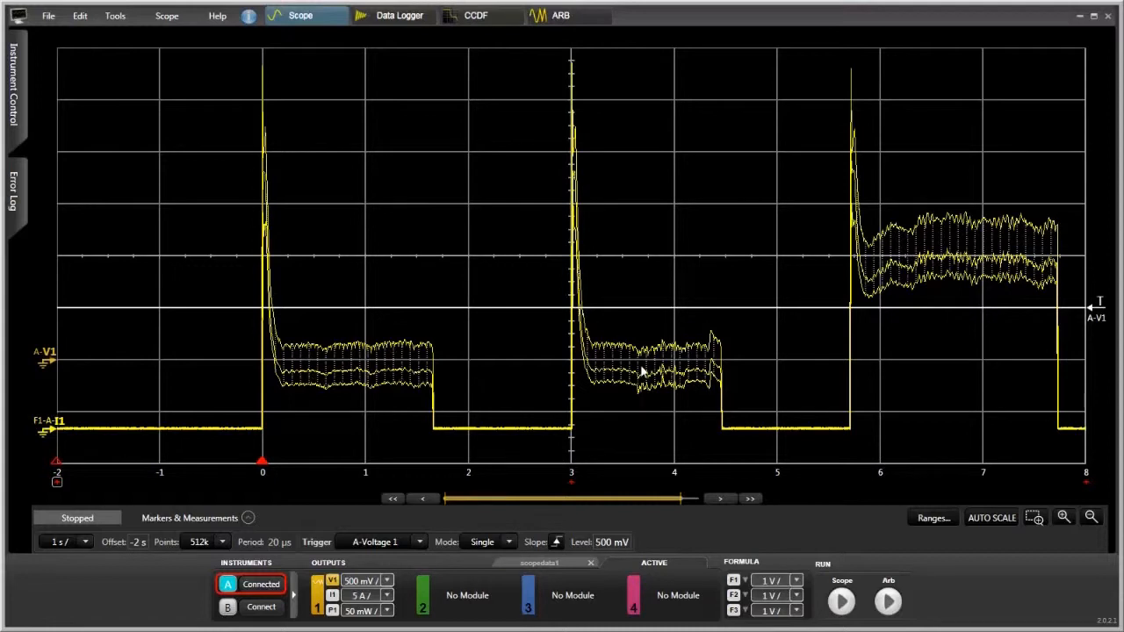
pyautogui.moveTo(489, 358)
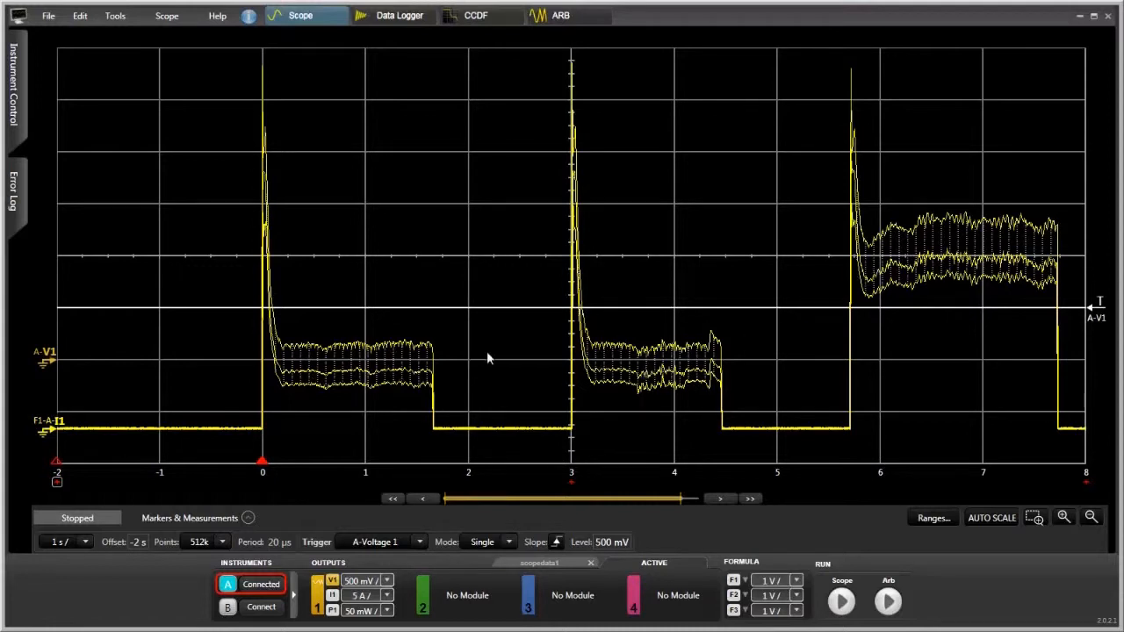
pyautogui.moveTo(498, 391)
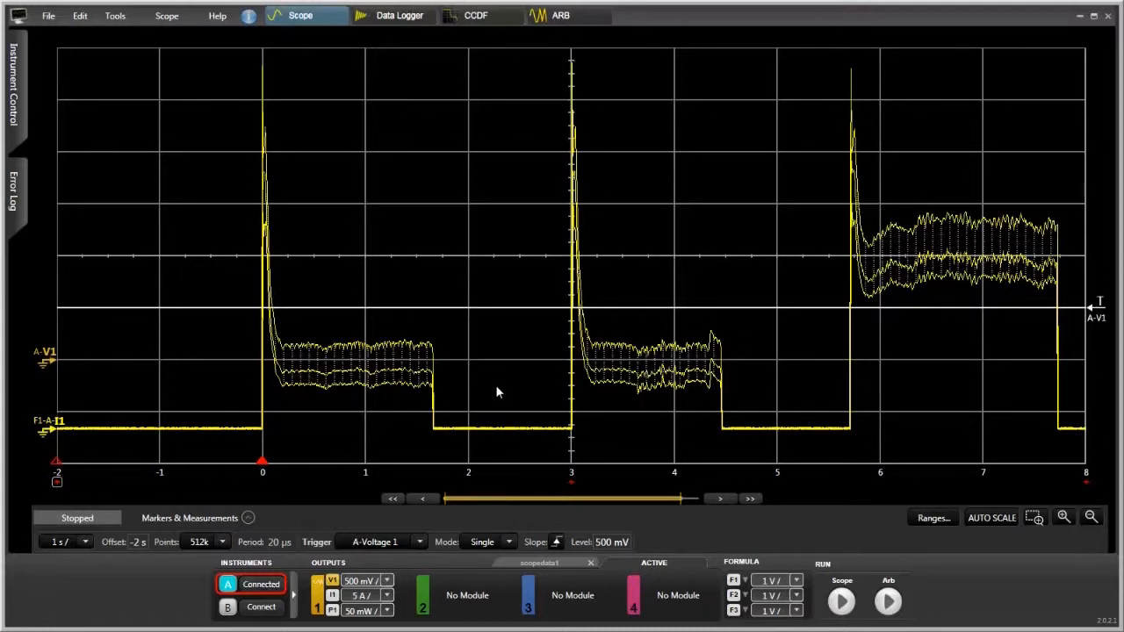
pyautogui.moveTo(914, 237)
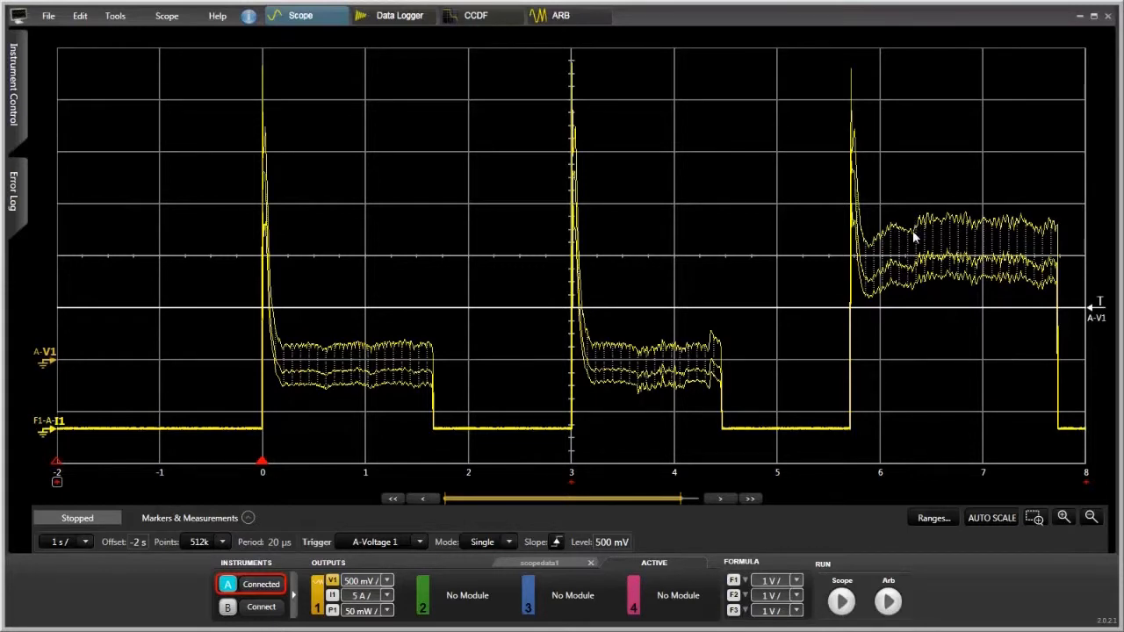
pyautogui.moveTo(666, 284)
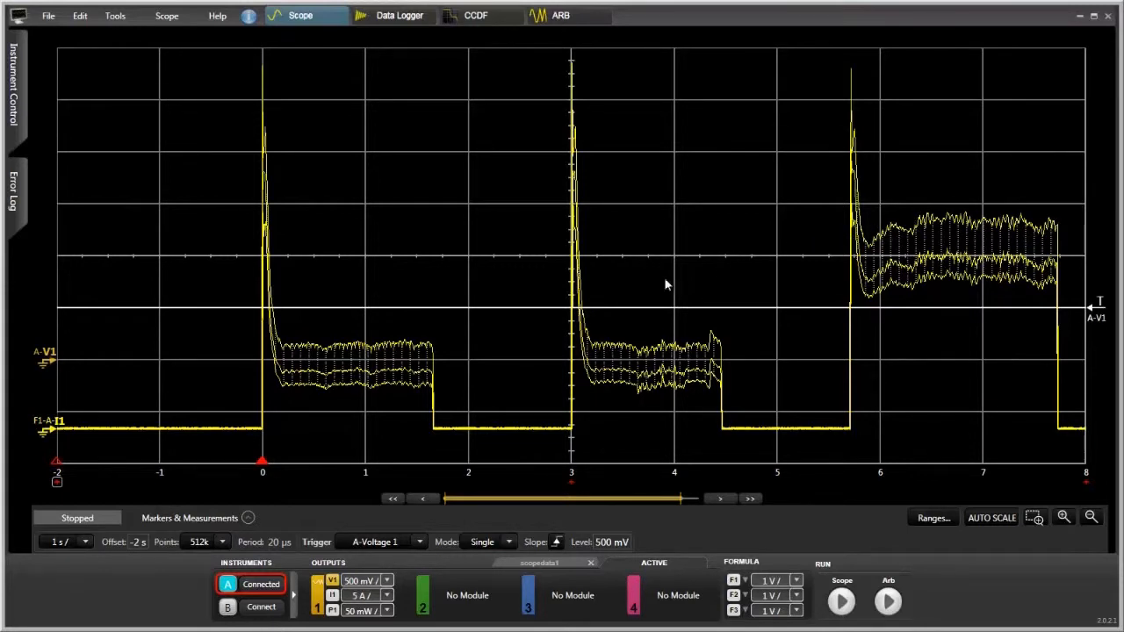
pyautogui.moveTo(248, 523)
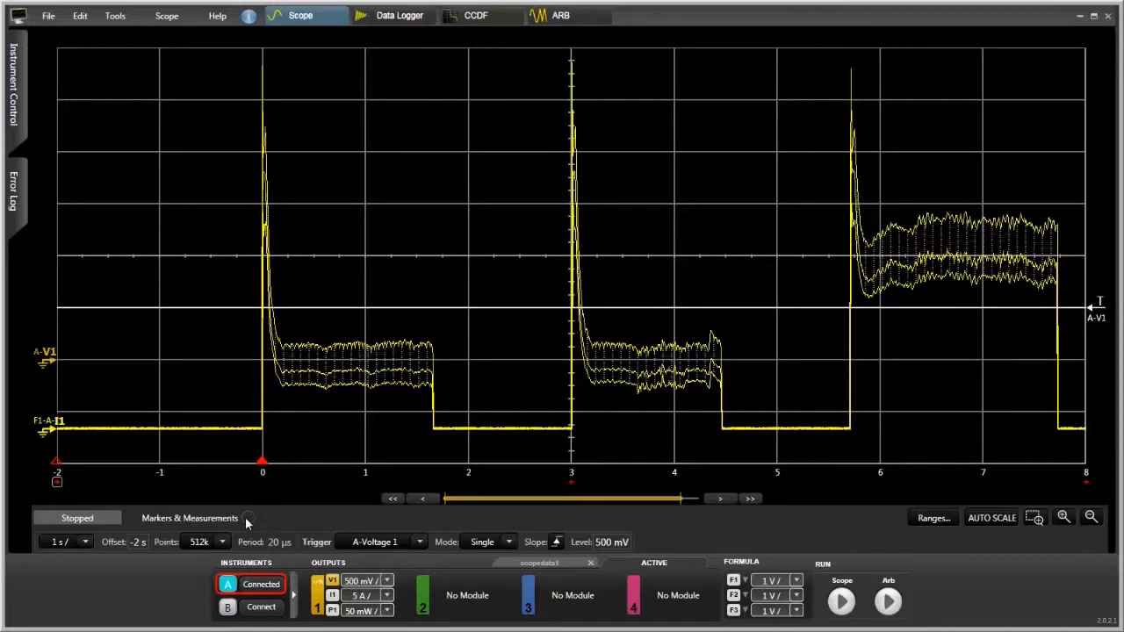
# Expand Markers & Measurements to read about 2.24 A RMS and 662 µAh between markers
pyautogui.click(248, 517)
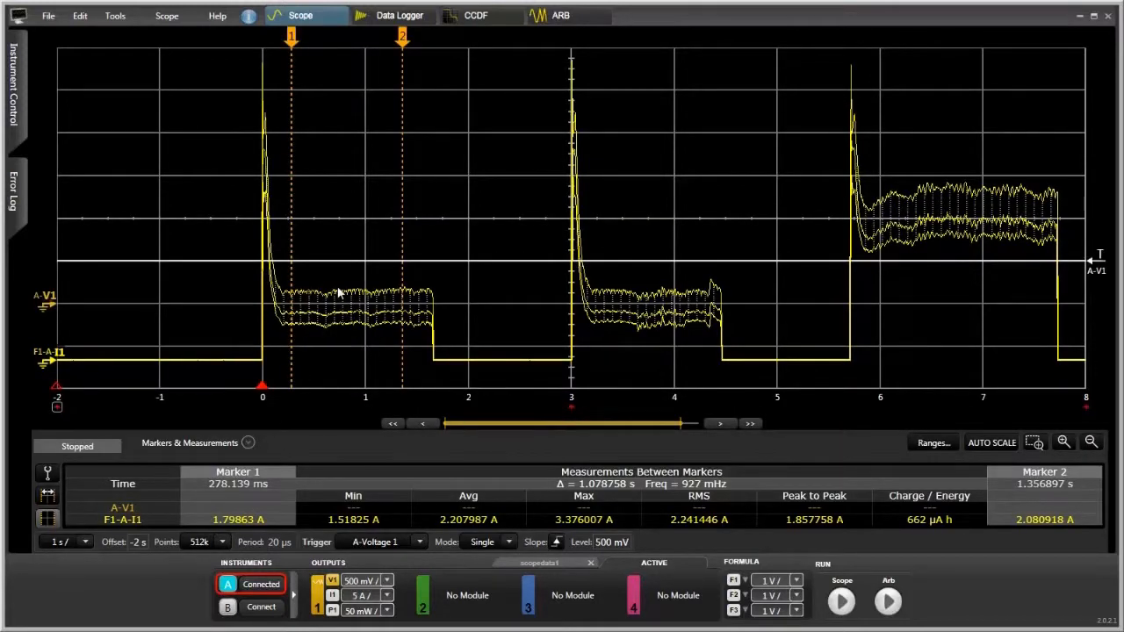
pyautogui.moveTo(299, 305)
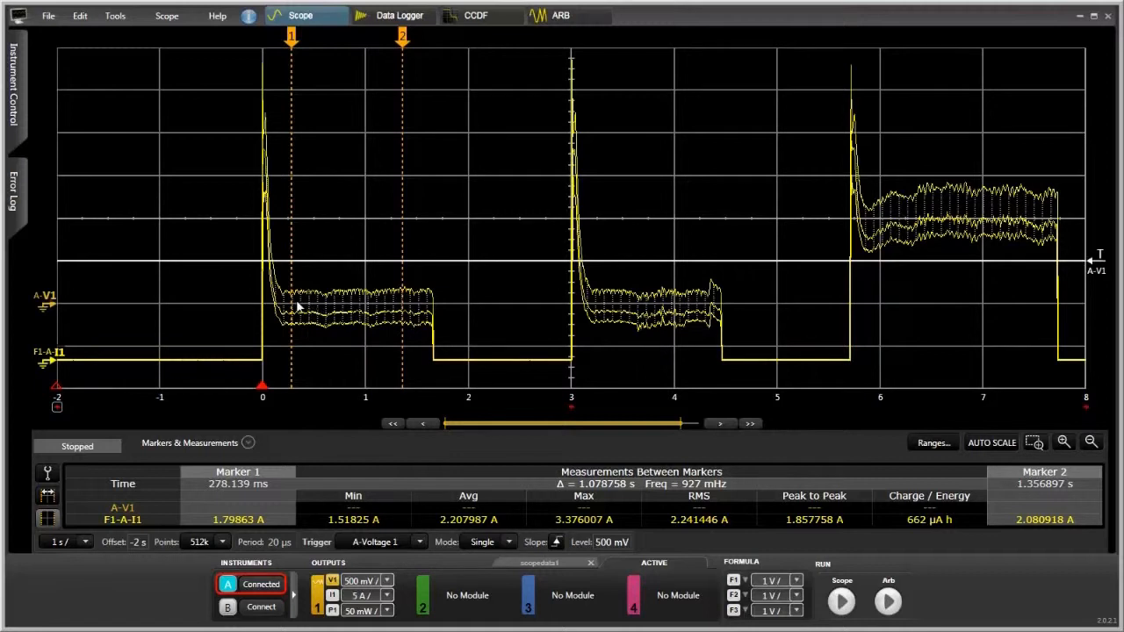
pyautogui.moveTo(470, 520)
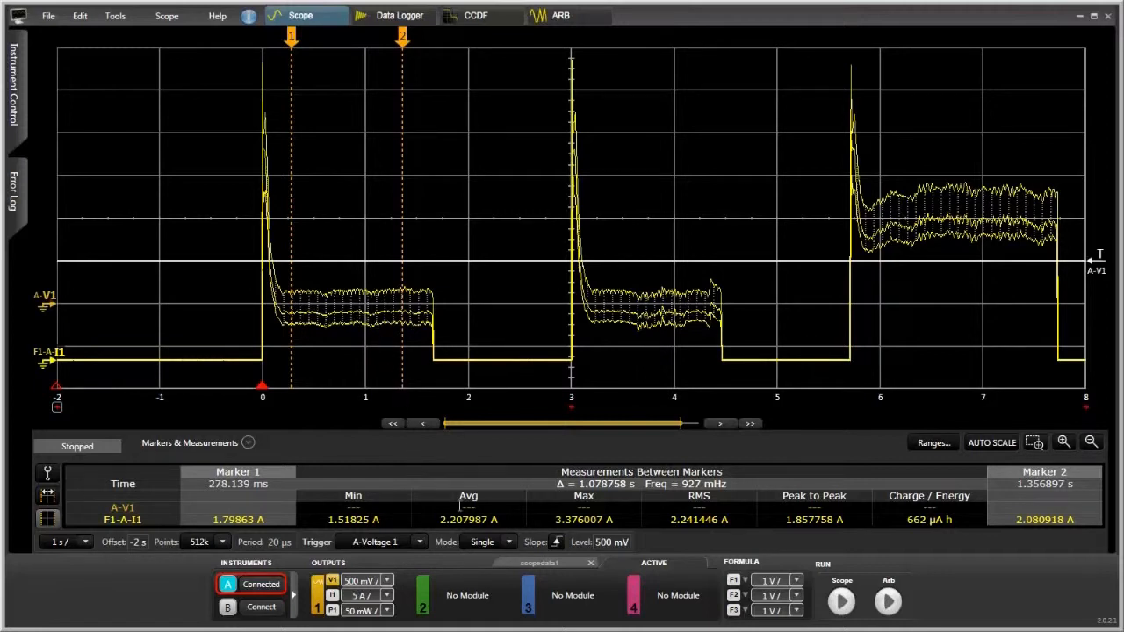
pyautogui.moveTo(490, 531)
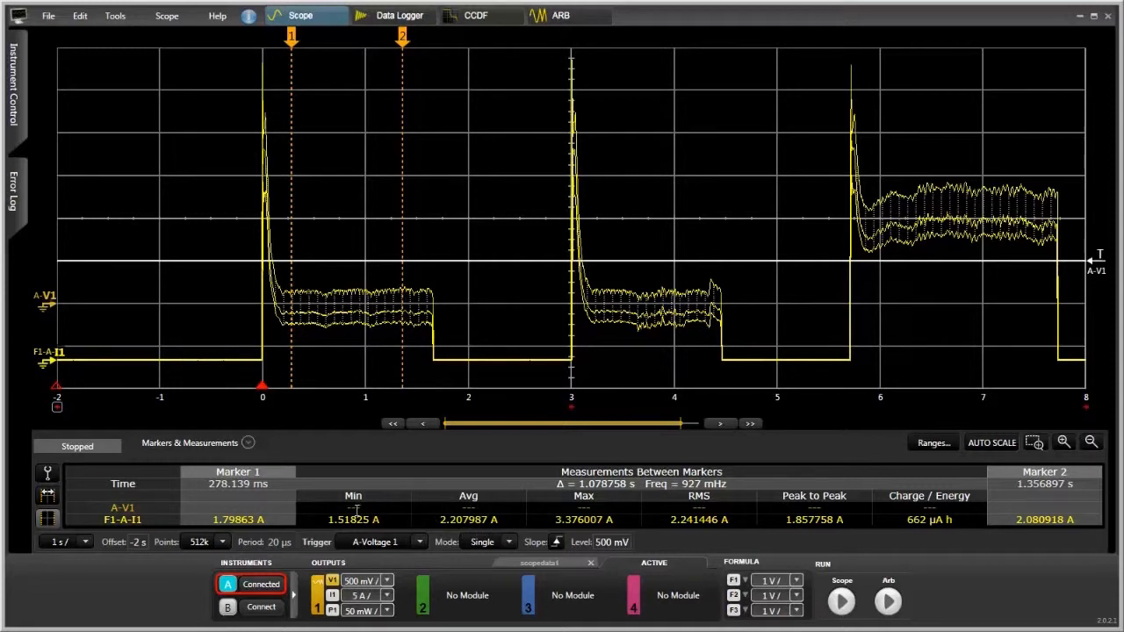
pyautogui.moveTo(339, 497)
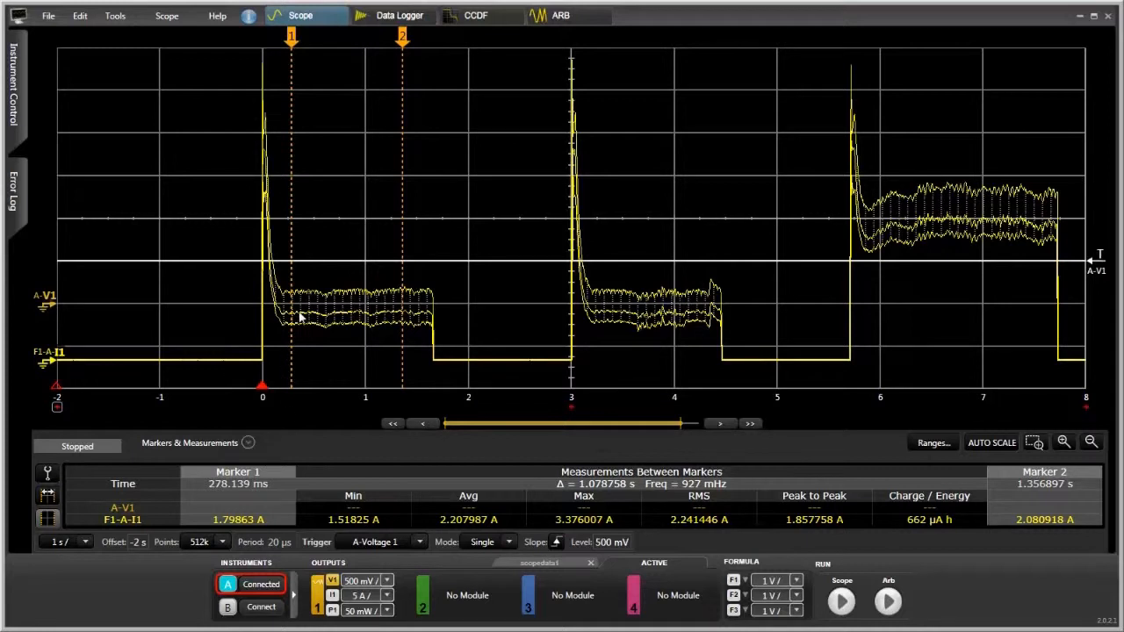
pyautogui.moveTo(300, 316)
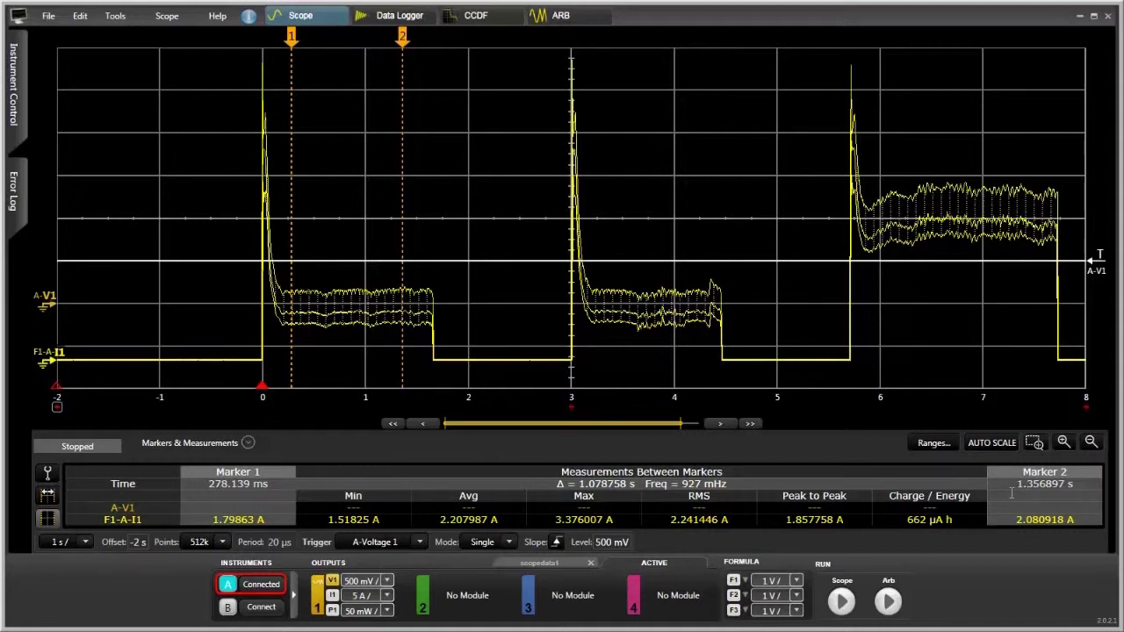
pyautogui.moveTo(843, 458)
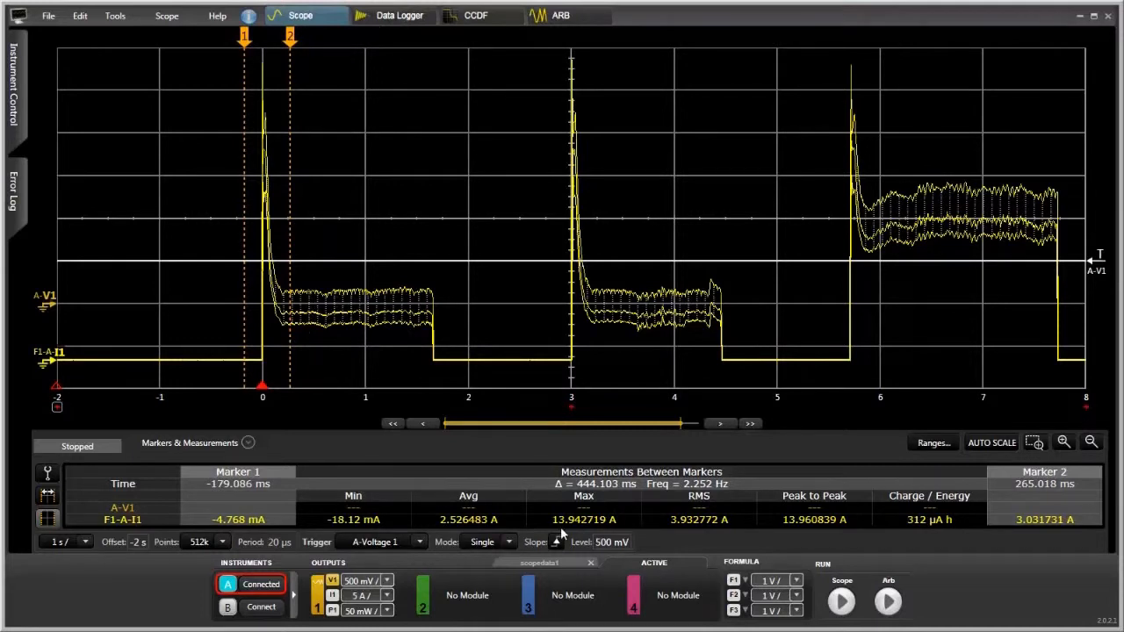
pyautogui.moveTo(575, 533)
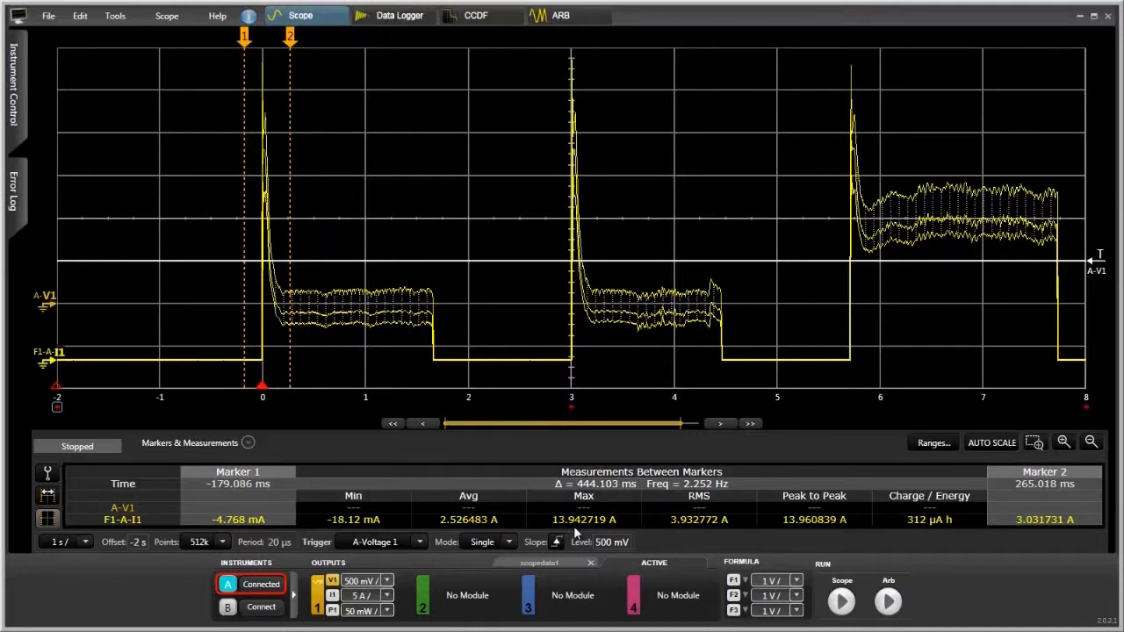
pyautogui.moveTo(541, 438)
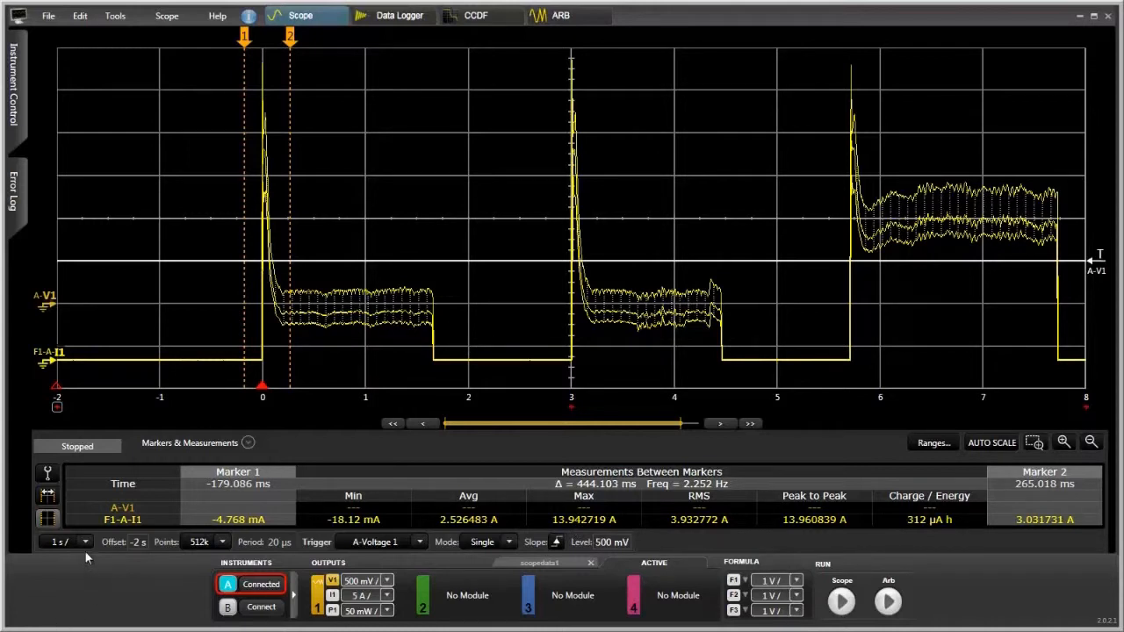
# Browse time/div and trigger source unchanged, reverse the trigger slope, then show the Data Logger
pyautogui.click(81, 545)
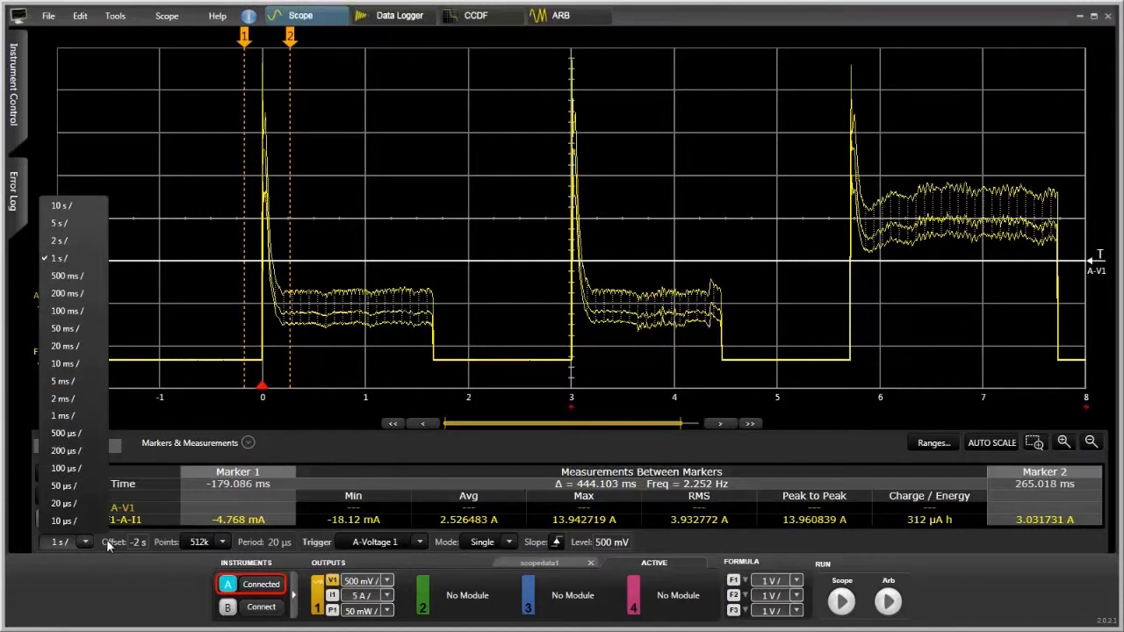
pyautogui.moveTo(136, 555)
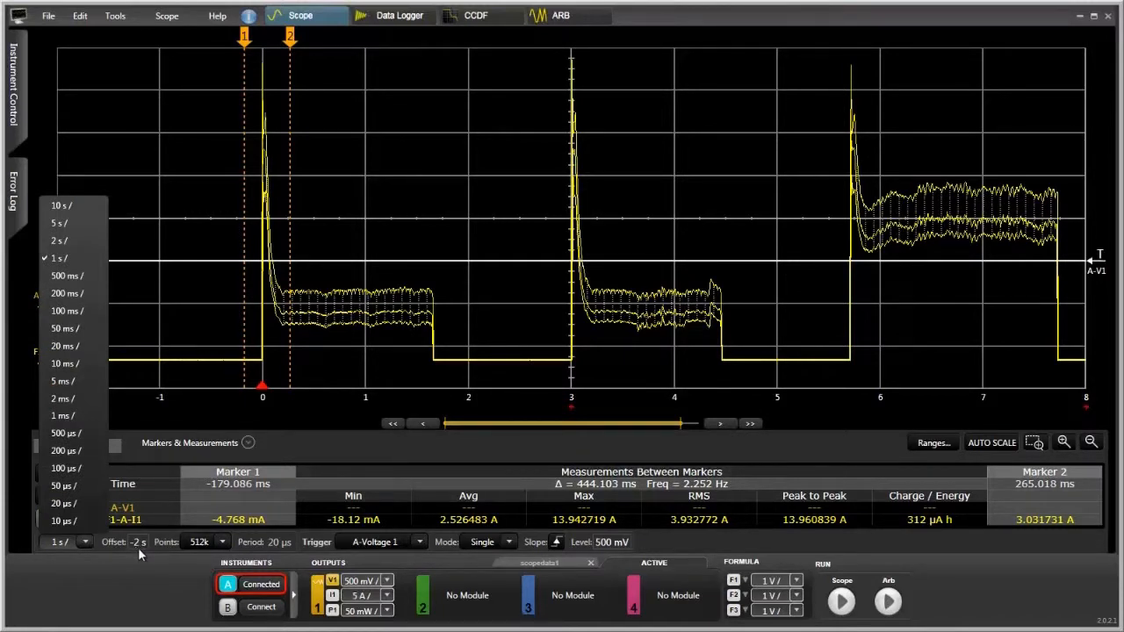
pyautogui.click(229, 542)
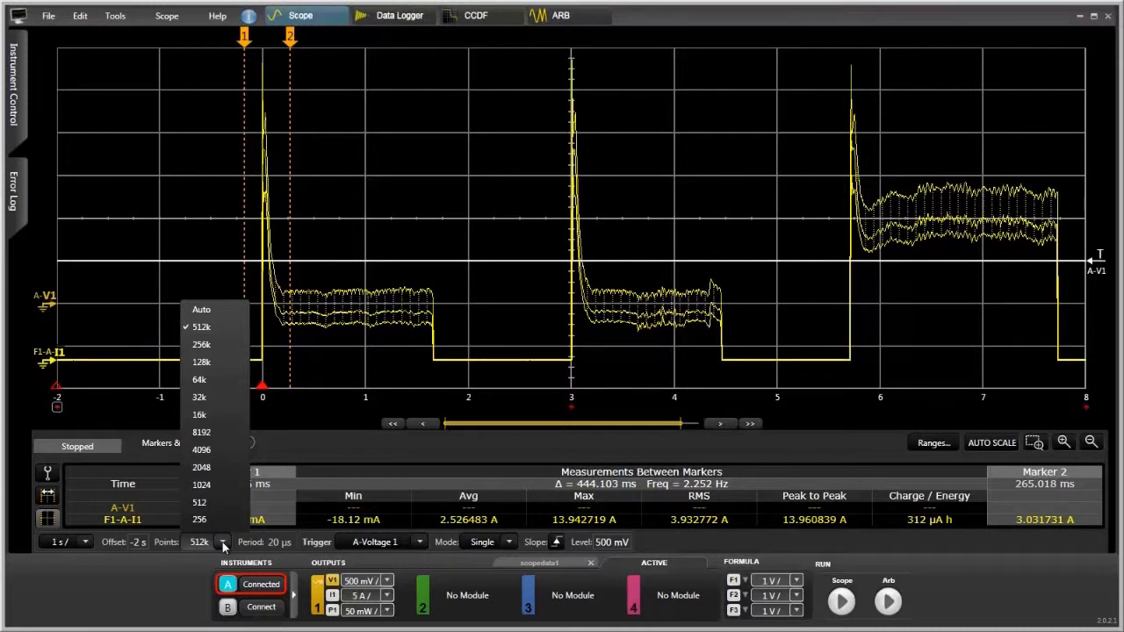
pyautogui.moveTo(338, 540)
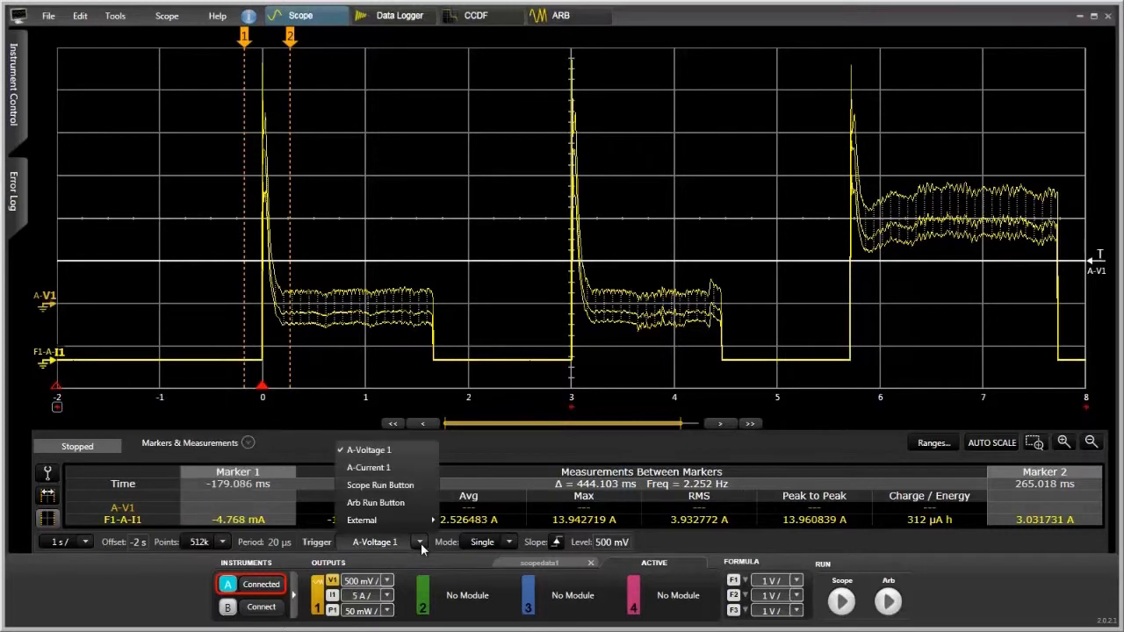
pyautogui.moveTo(380, 485)
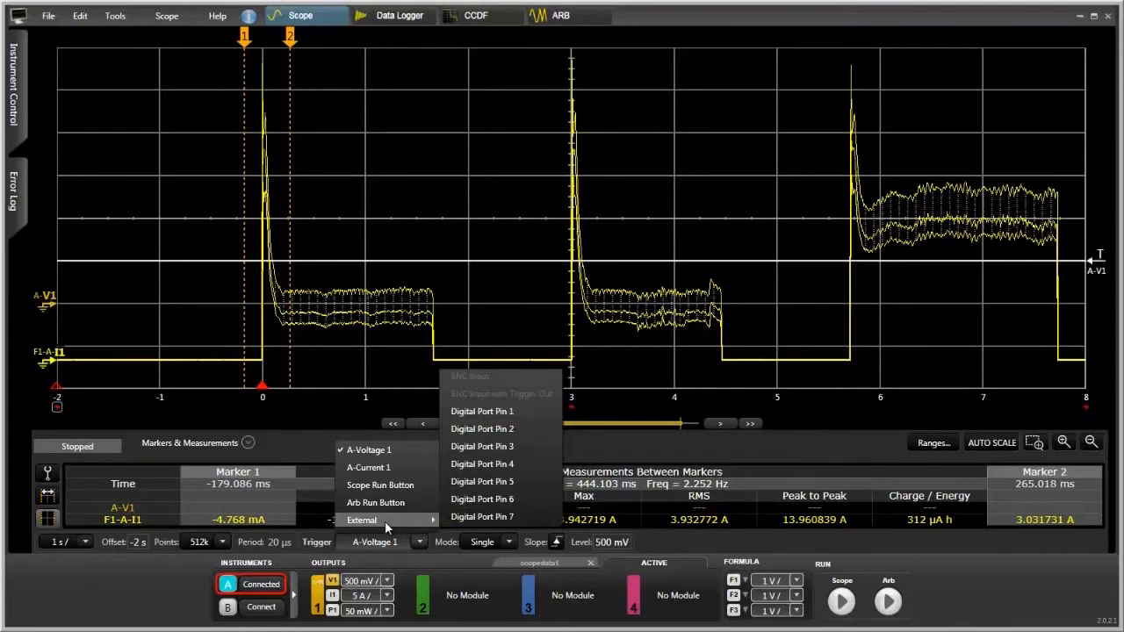
pyautogui.moveTo(481, 499)
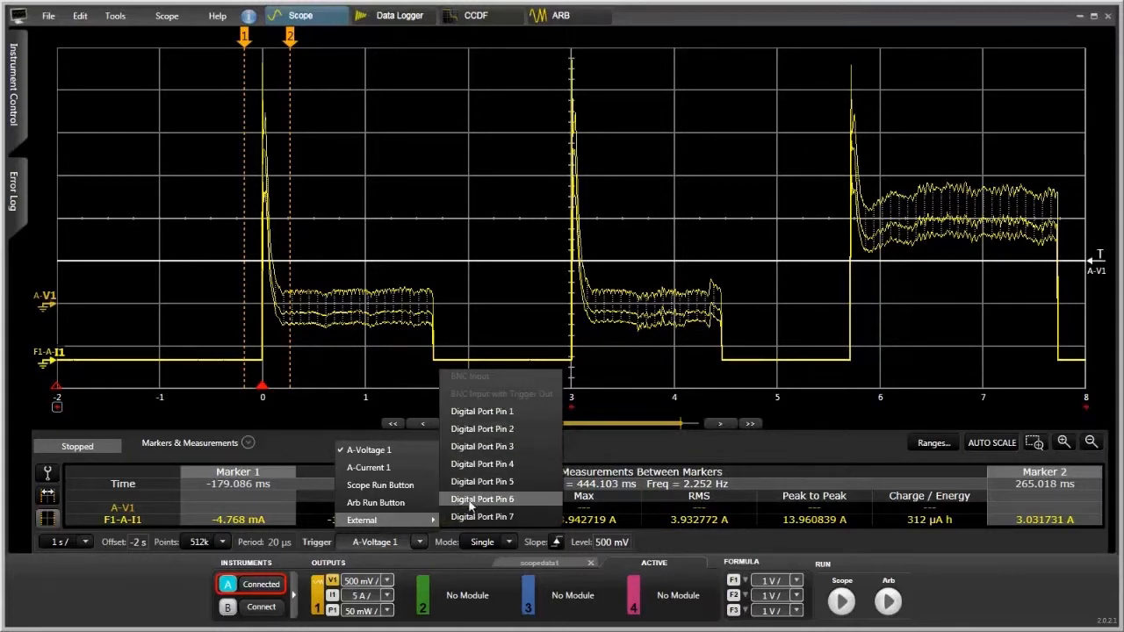
pyautogui.click(509, 542)
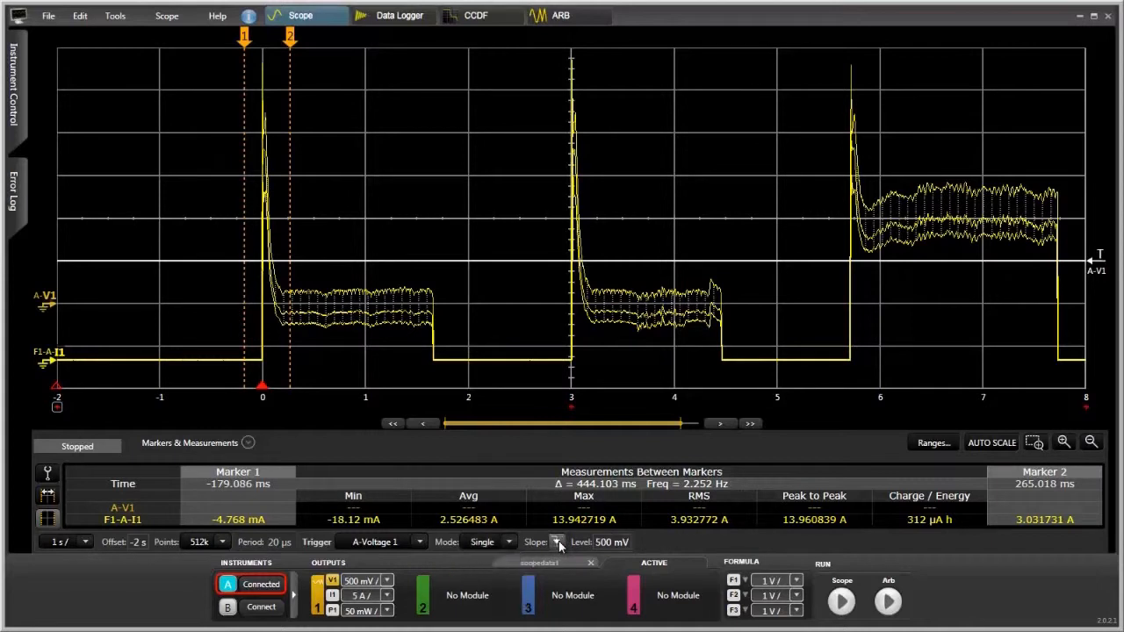
pyautogui.click(612, 541)
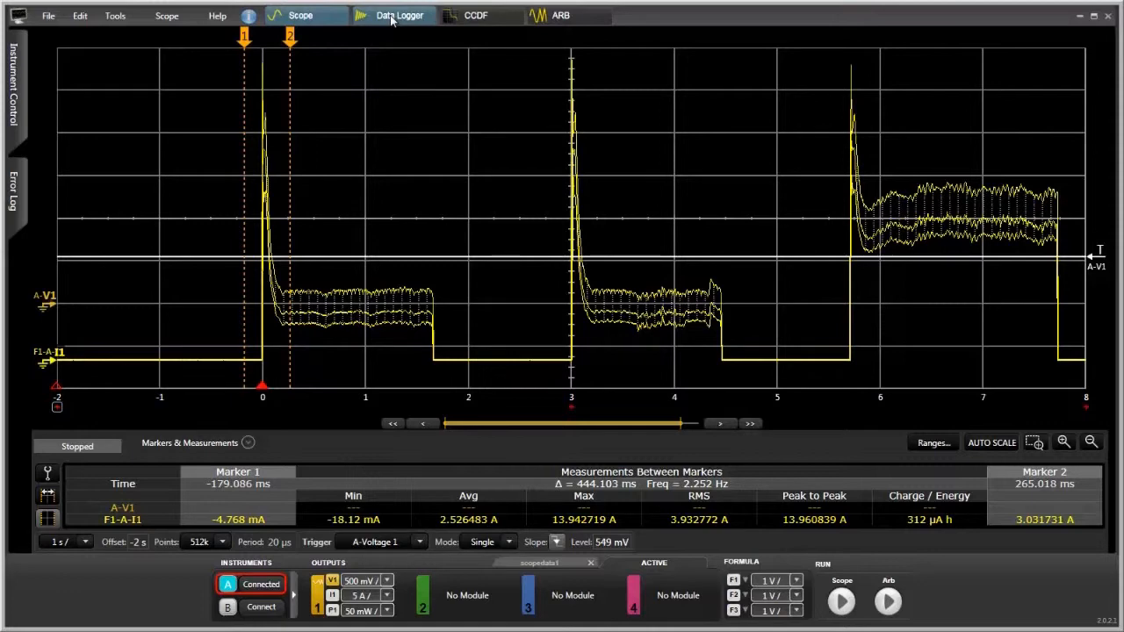
pyautogui.click(403, 15)
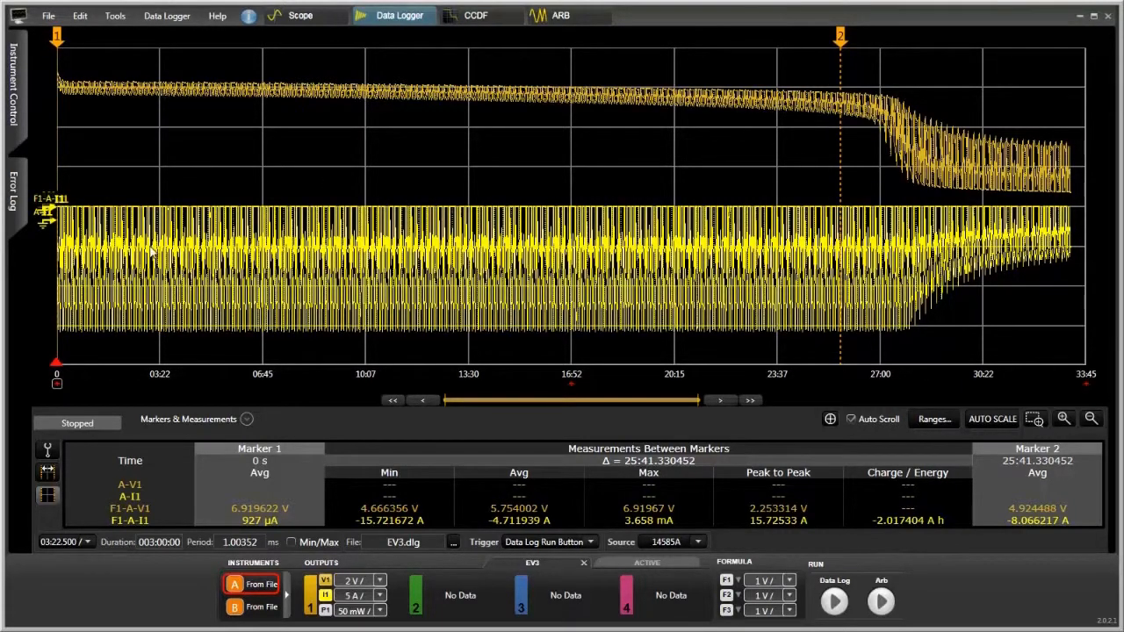
pyautogui.moveTo(75, 90)
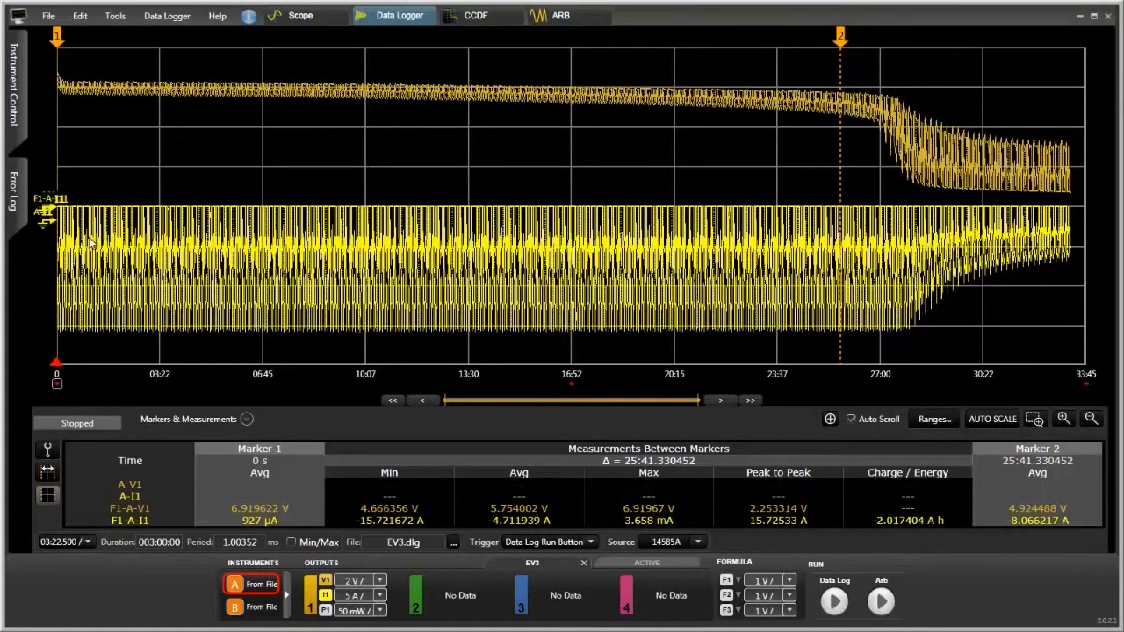
pyautogui.moveTo(175, 249)
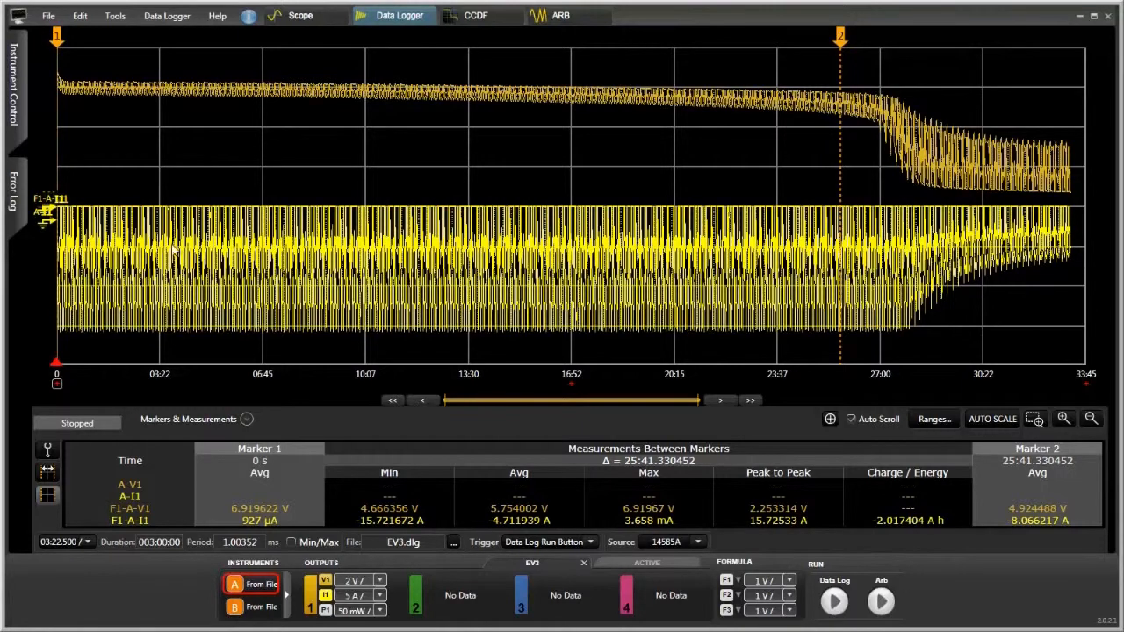
pyautogui.moveTo(309, 231)
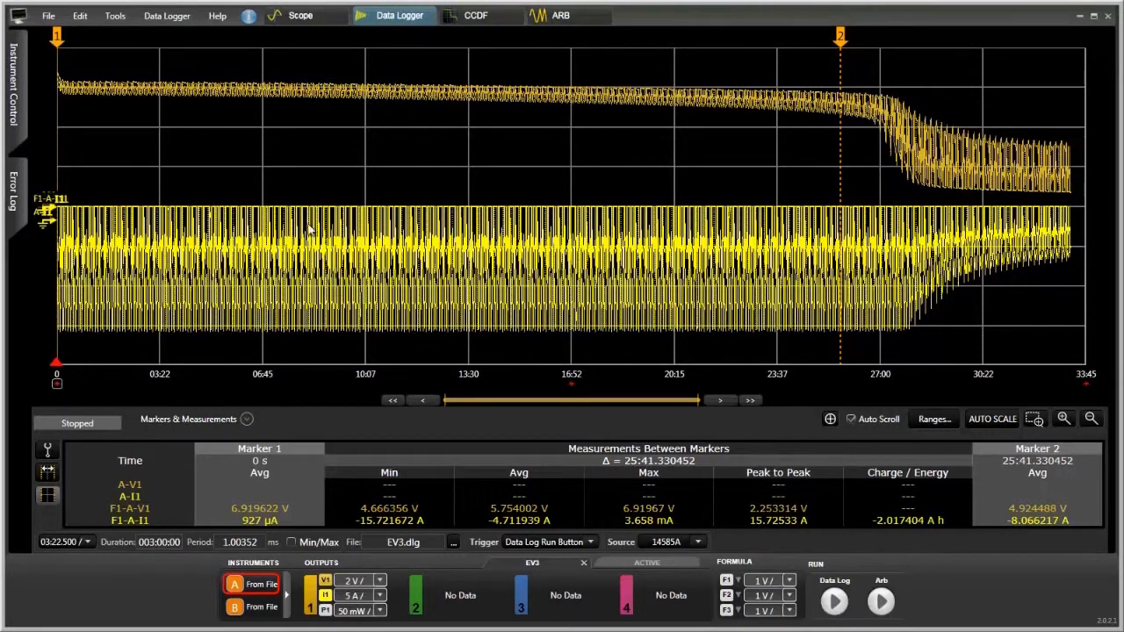
pyautogui.moveTo(1043, 376)
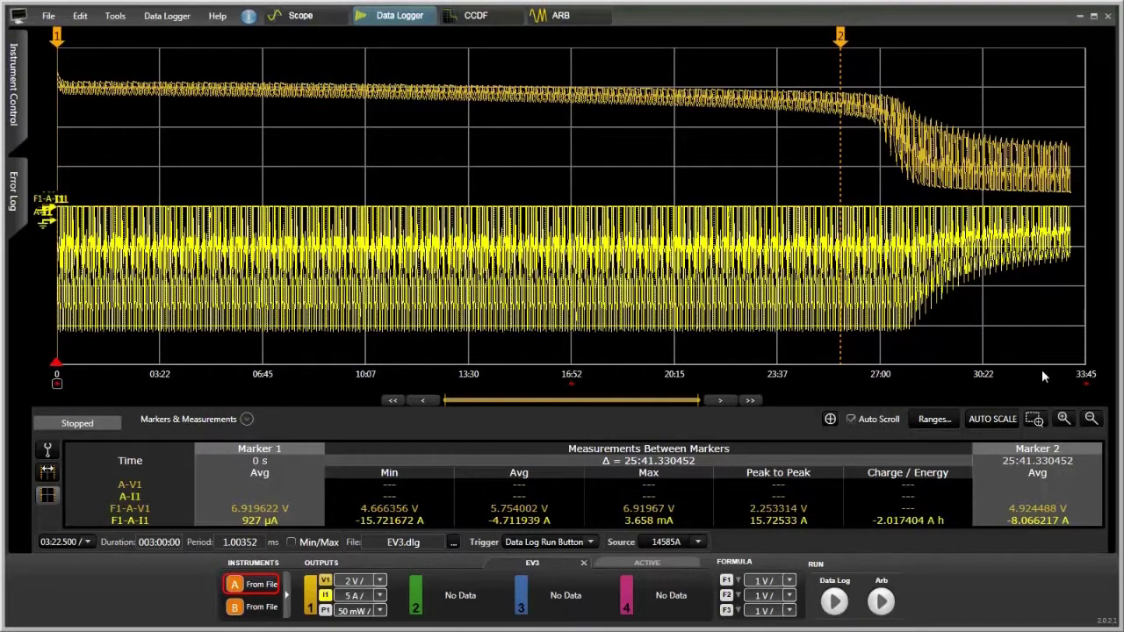
pyautogui.moveTo(73, 105)
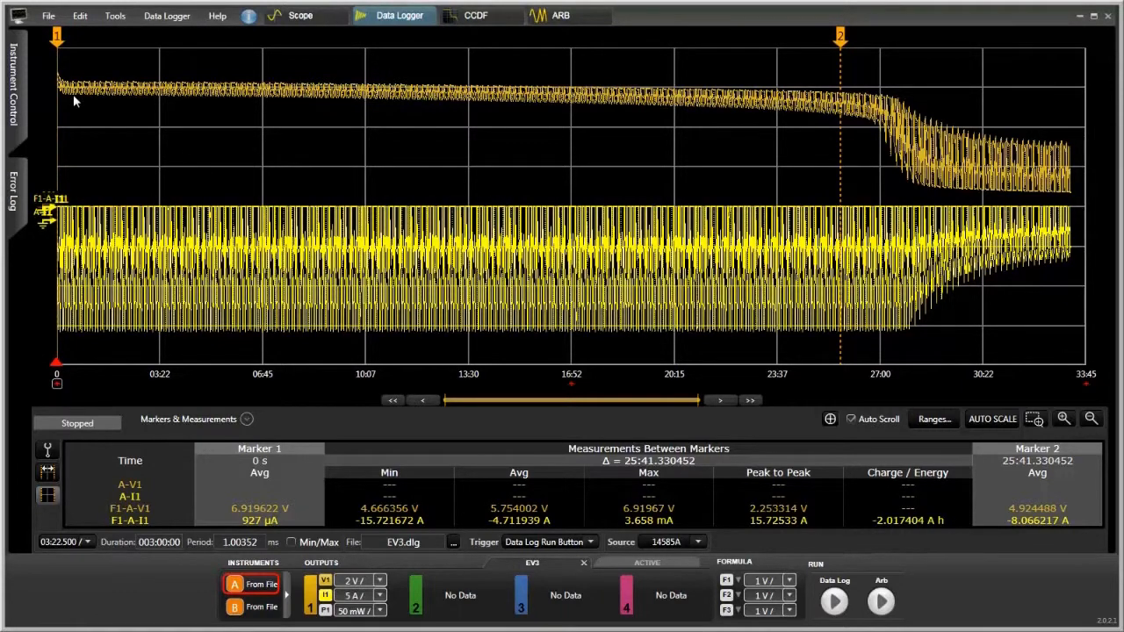
pyautogui.moveTo(389, 99)
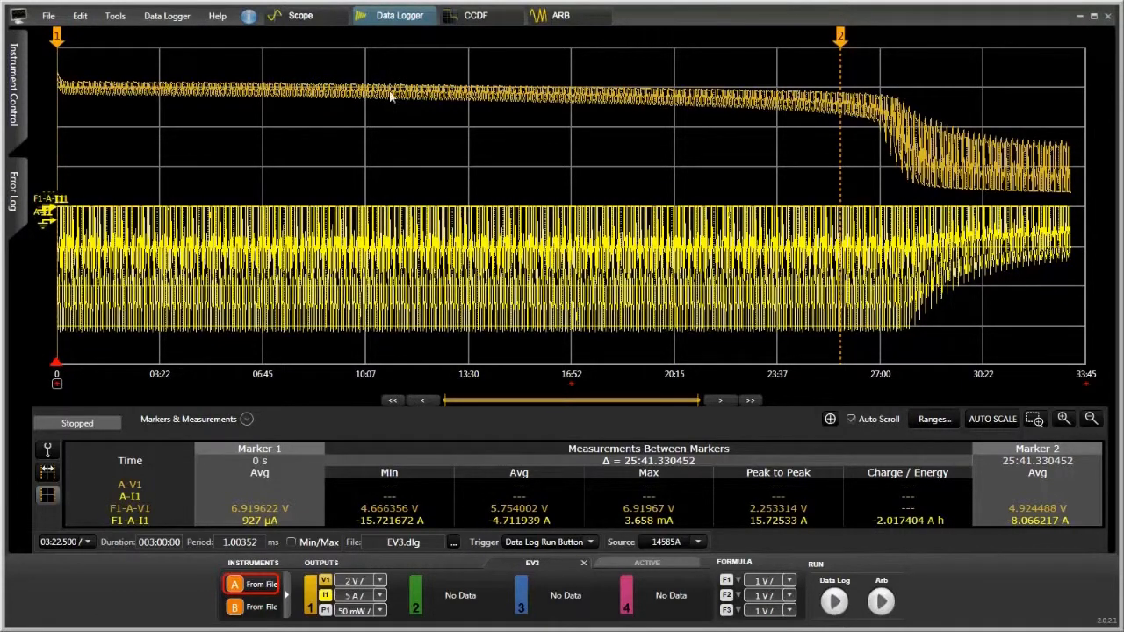
pyautogui.moveTo(705, 111)
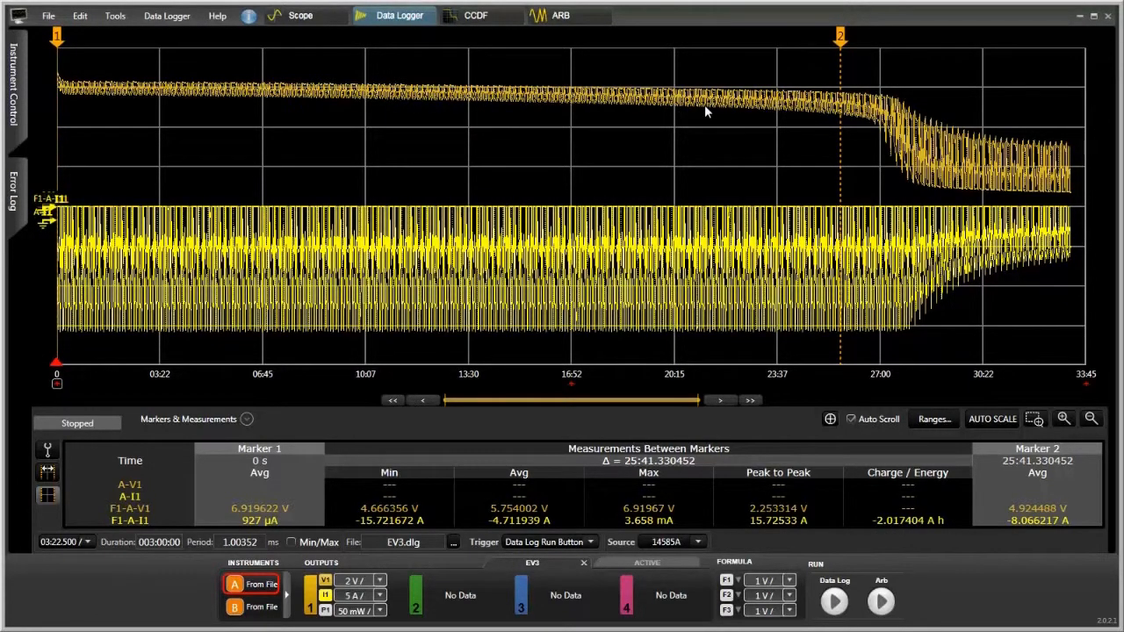
pyautogui.moveTo(865, 41)
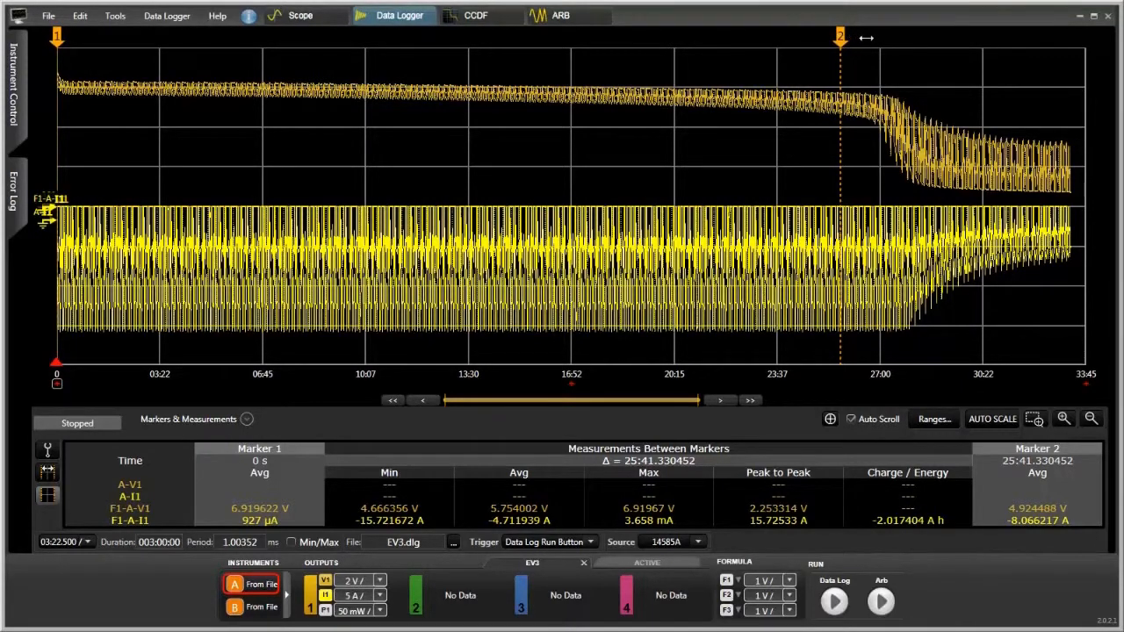
# Drag marker 2 to about 27:12, reading about −2.14 Ah and −4.71 A average
pyautogui.moveTo(839, 37); pyautogui.dragTo(885, 36)
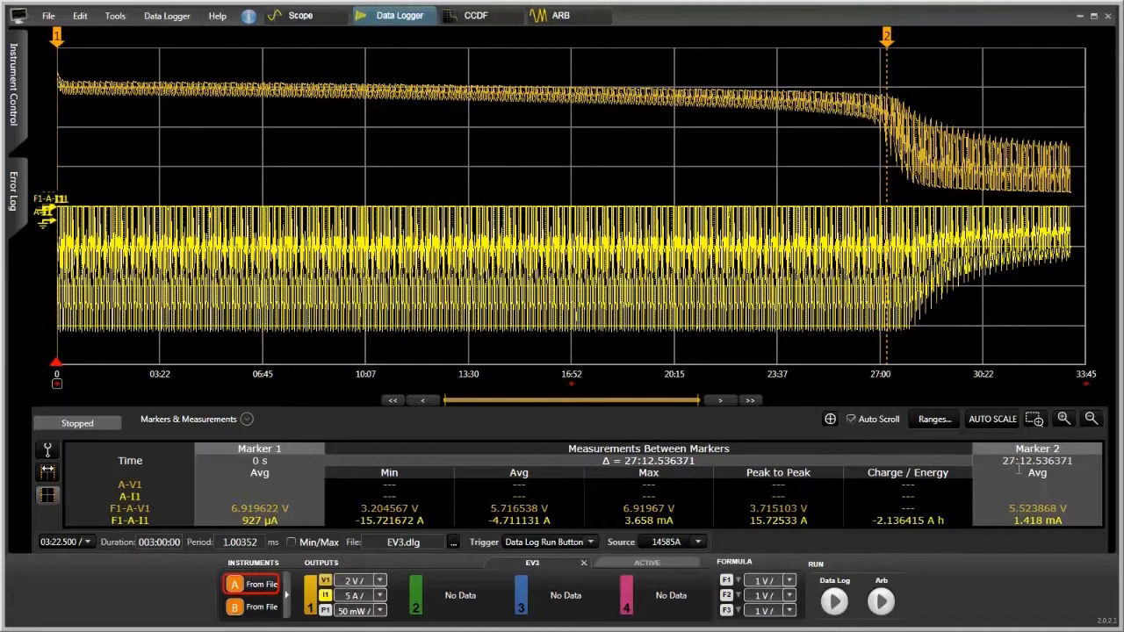
pyautogui.moveTo(913, 163)
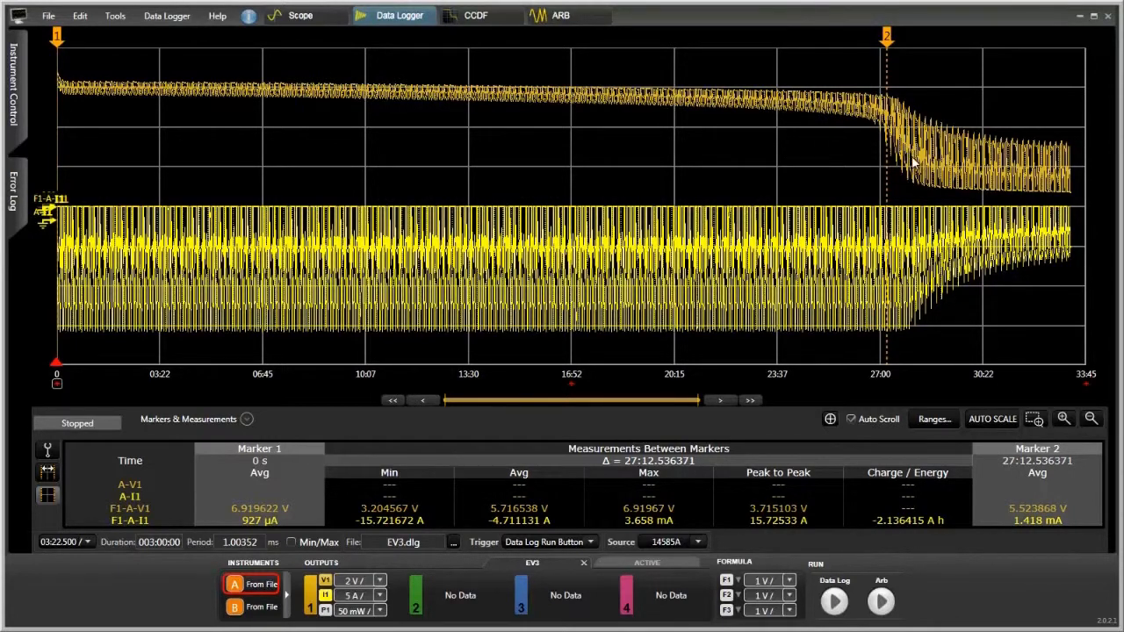
pyautogui.moveTo(834, 255)
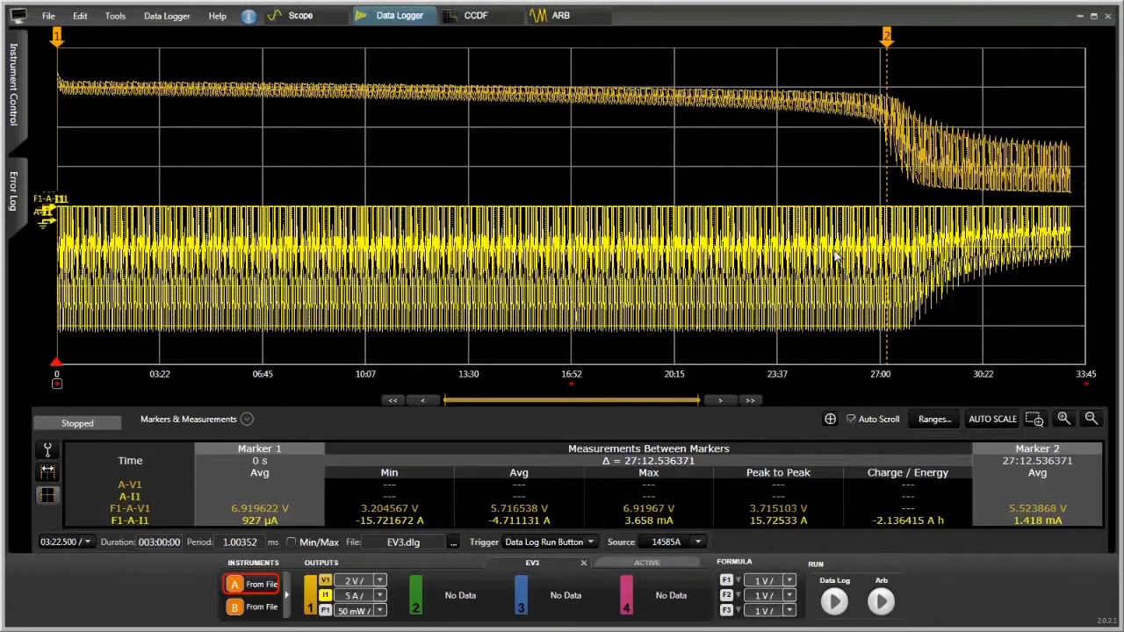
pyautogui.moveTo(742, 279)
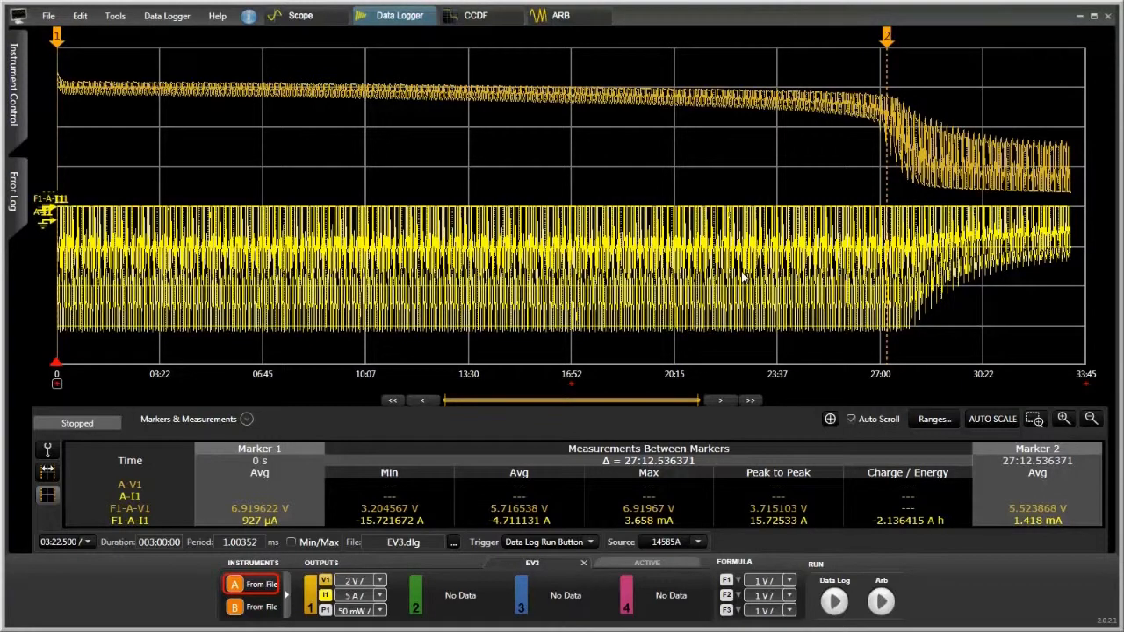
pyautogui.moveTo(663, 268)
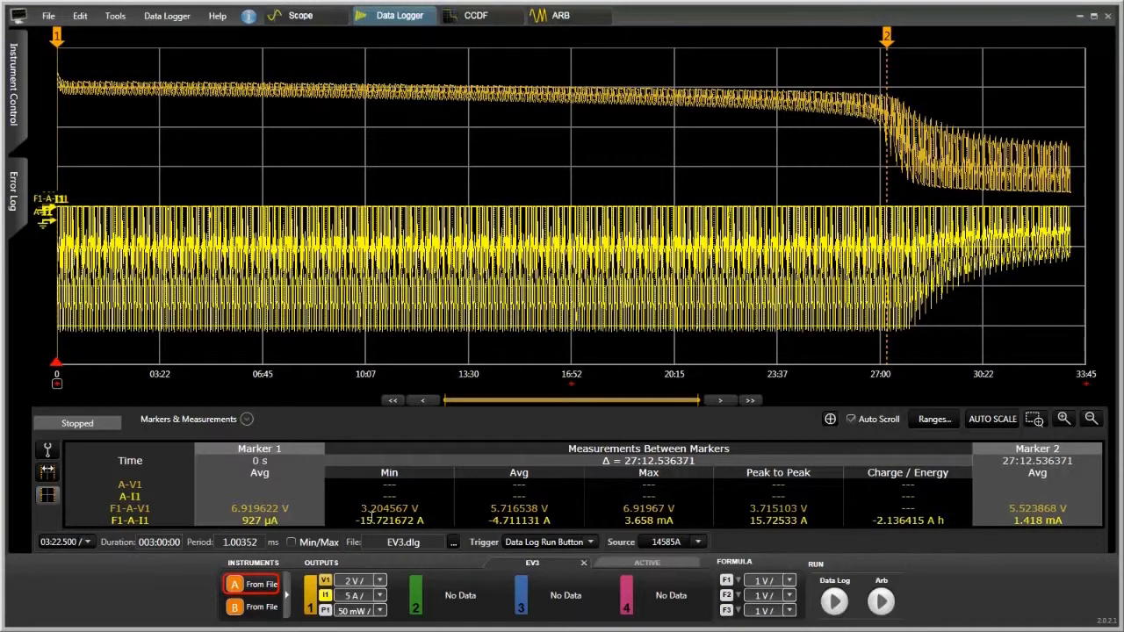
pyautogui.moveTo(302, 317)
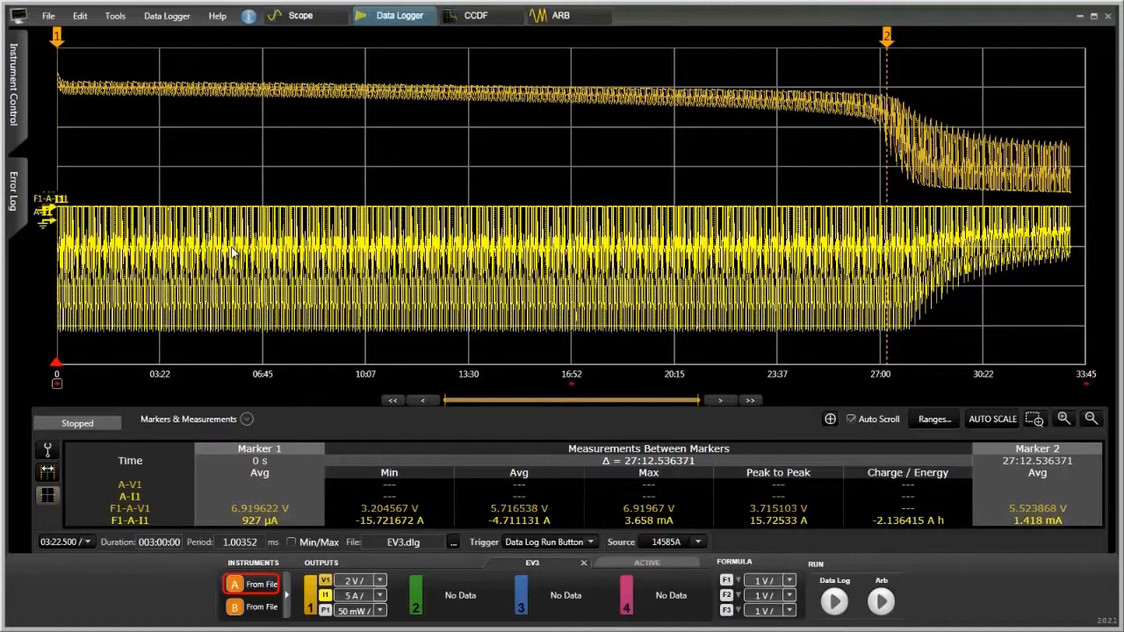
pyautogui.moveTo(367, 66)
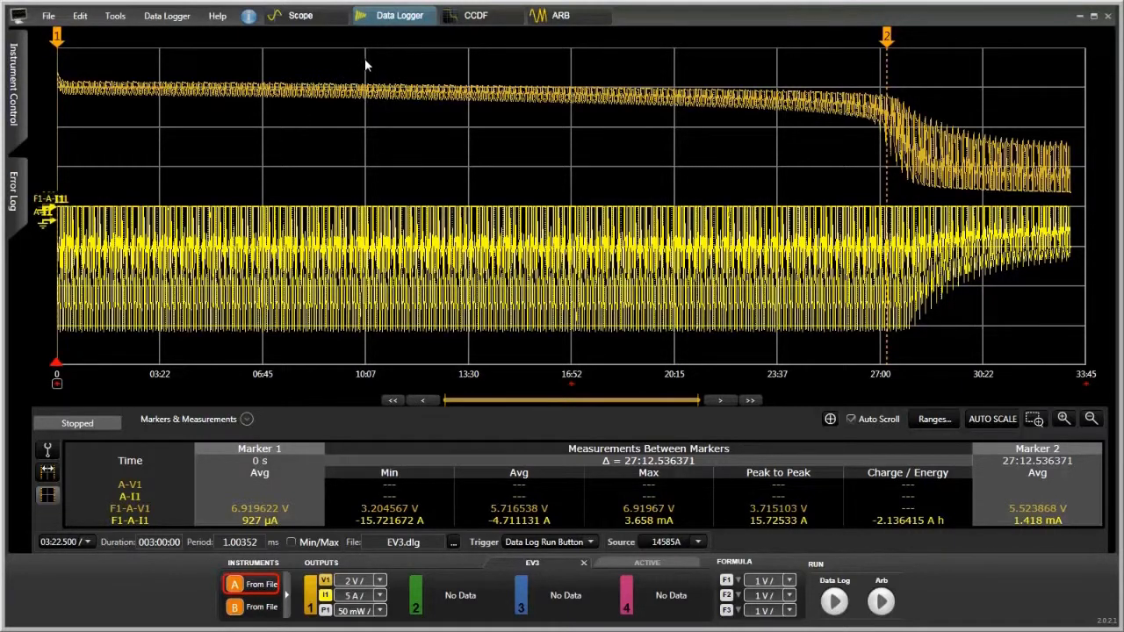
pyautogui.moveTo(319, 219)
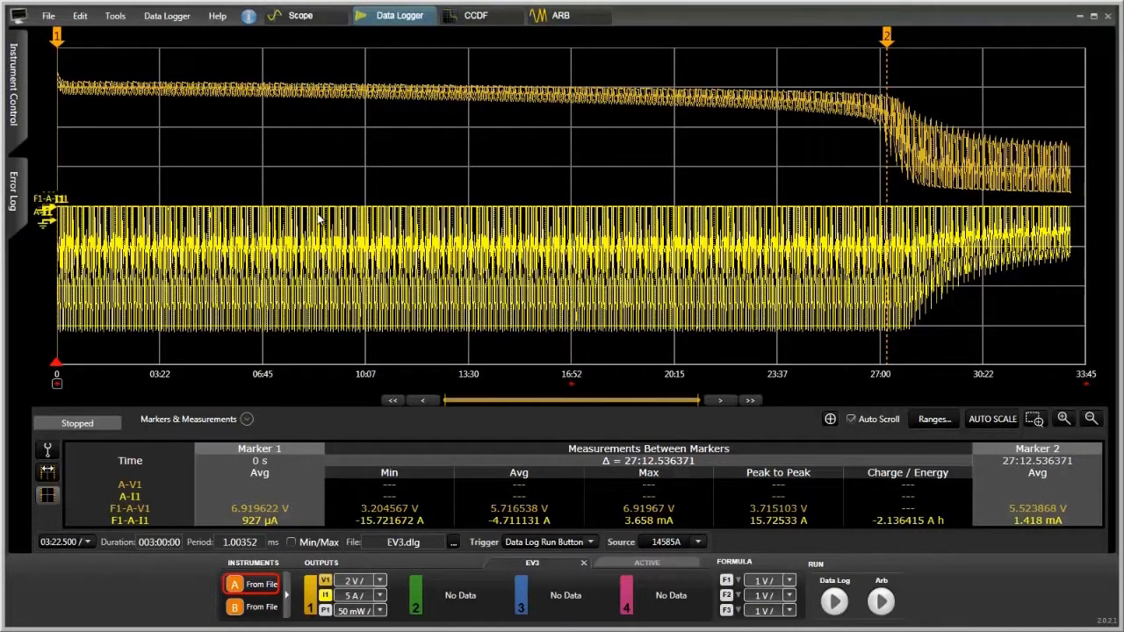
pyautogui.moveTo(473, 137)
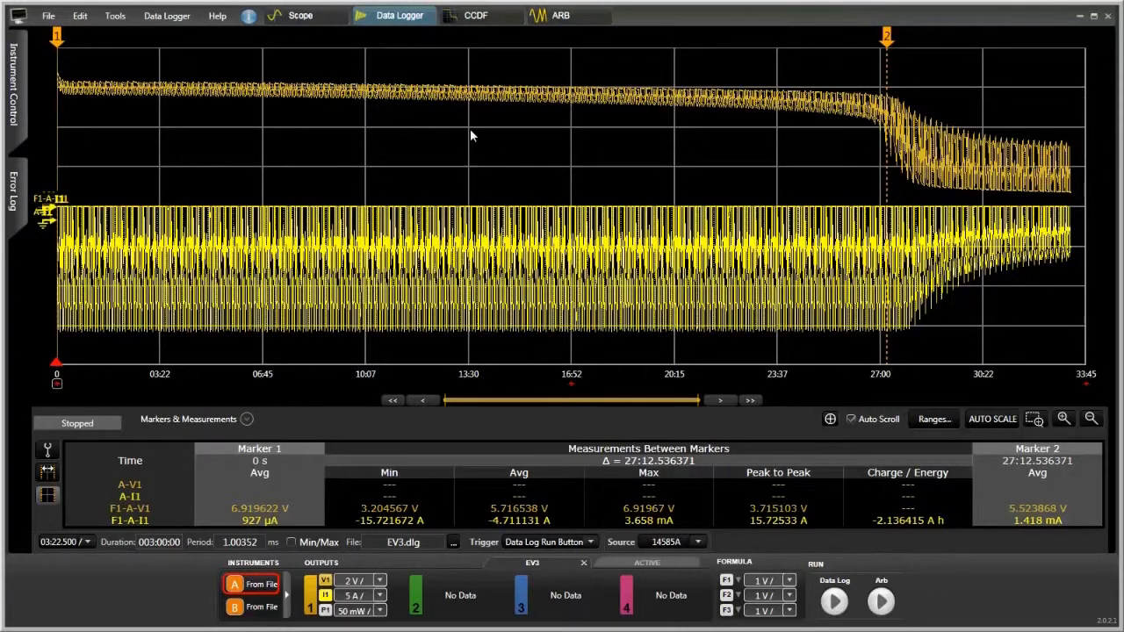
pyautogui.moveTo(474, 21)
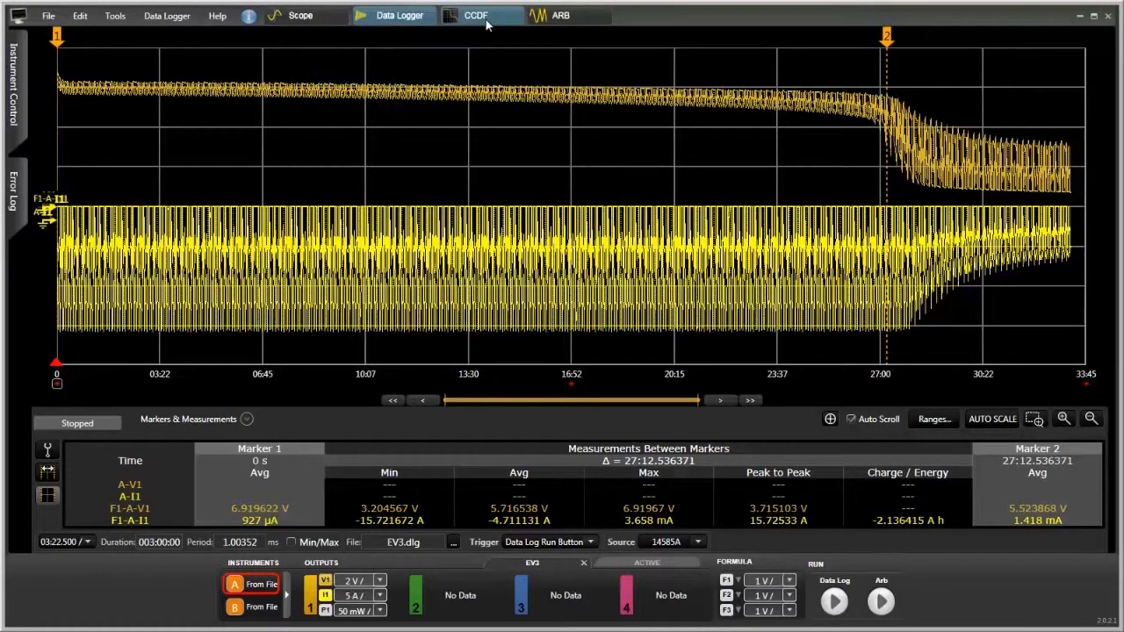
# Look through the Data Logger menu, then switch to the CCDF distribution view
pyautogui.click(167, 15)
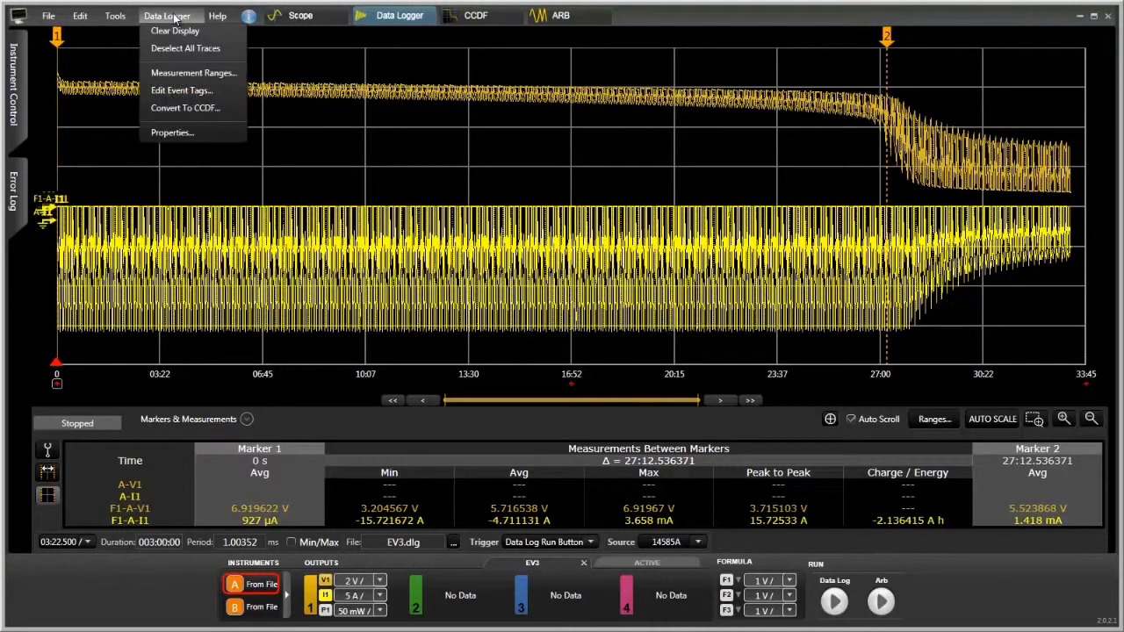
pyautogui.moveTo(182, 109)
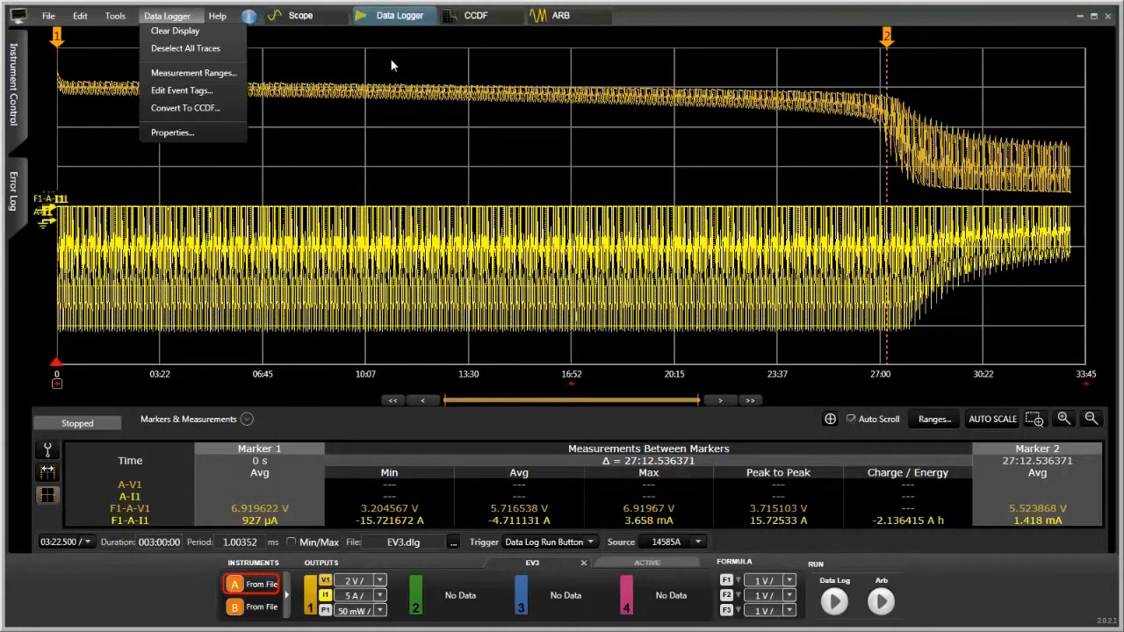
pyautogui.click(486, 15)
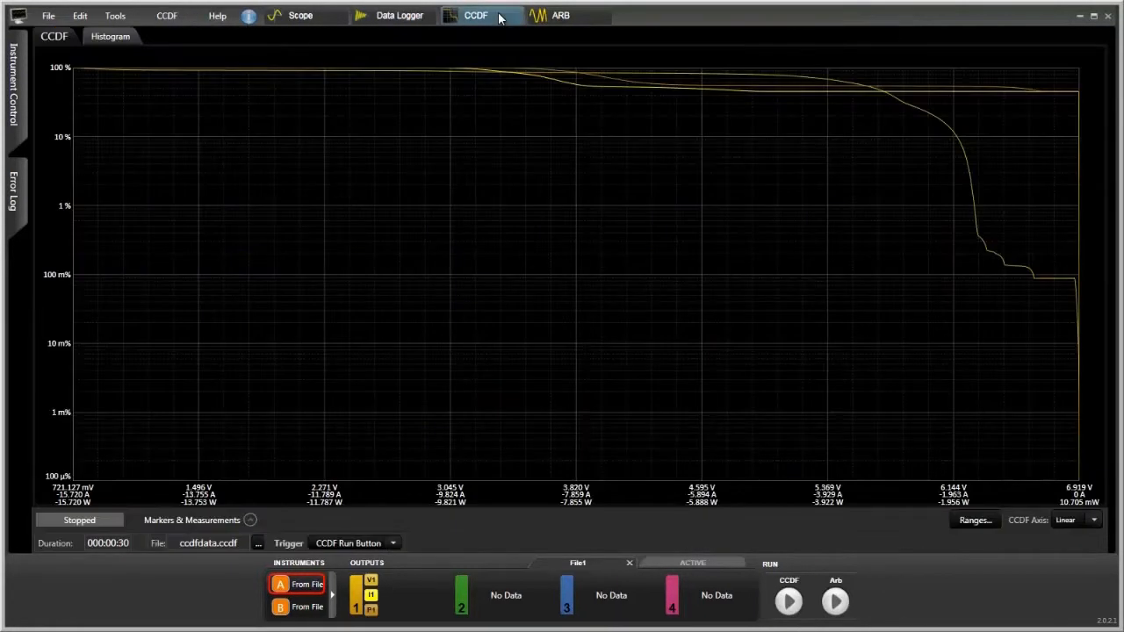
pyautogui.moveTo(467, 52)
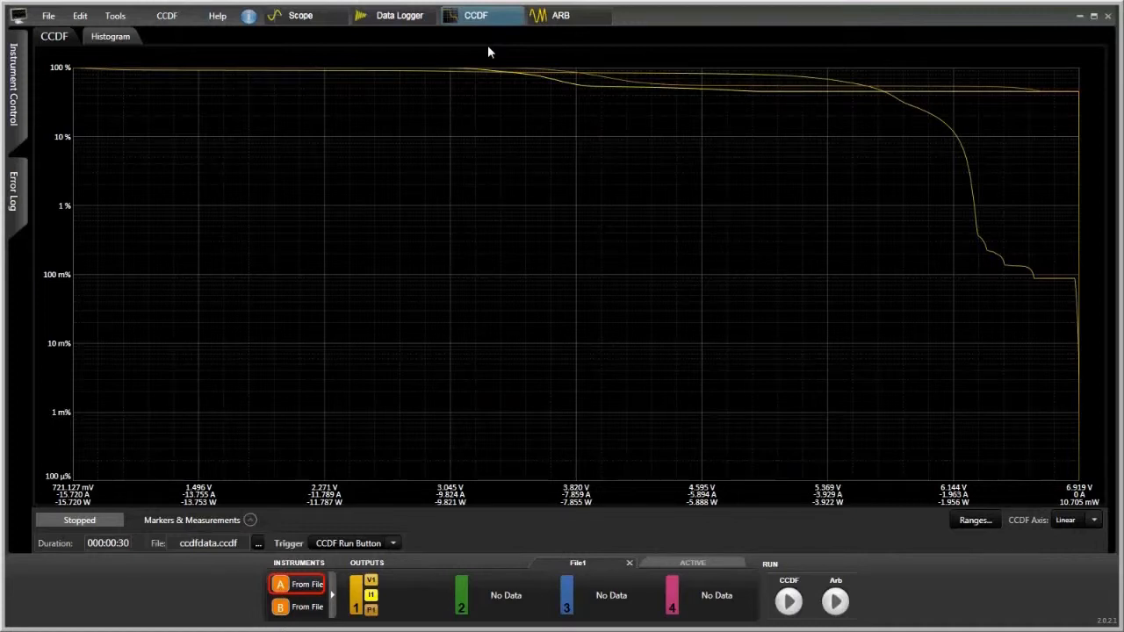
pyautogui.moveTo(464, 142)
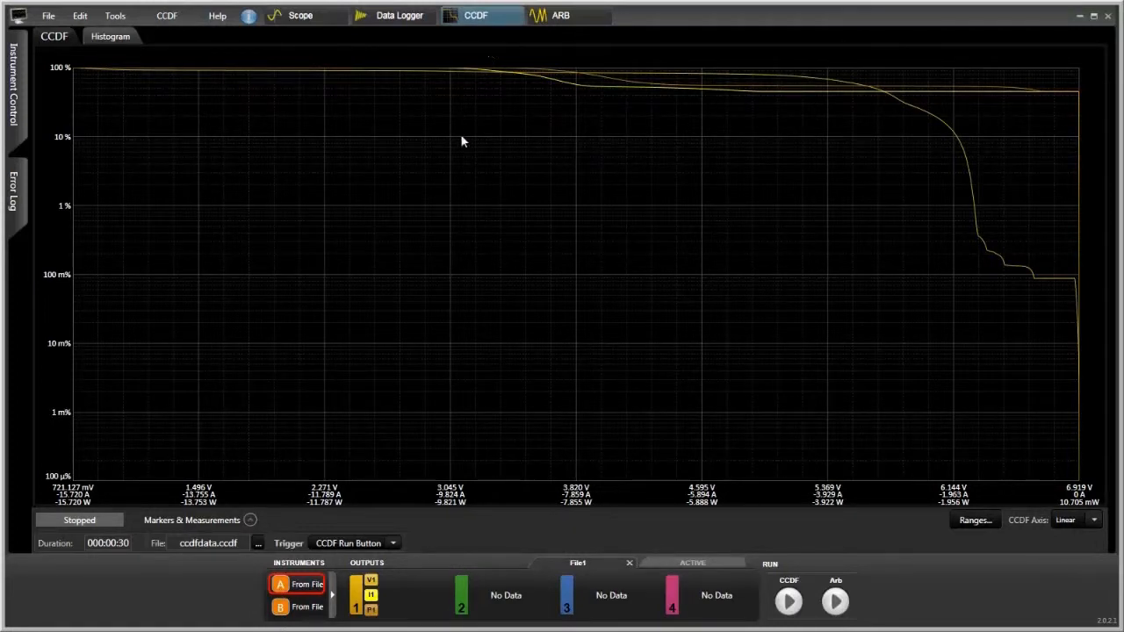
pyautogui.moveTo(83, 89)
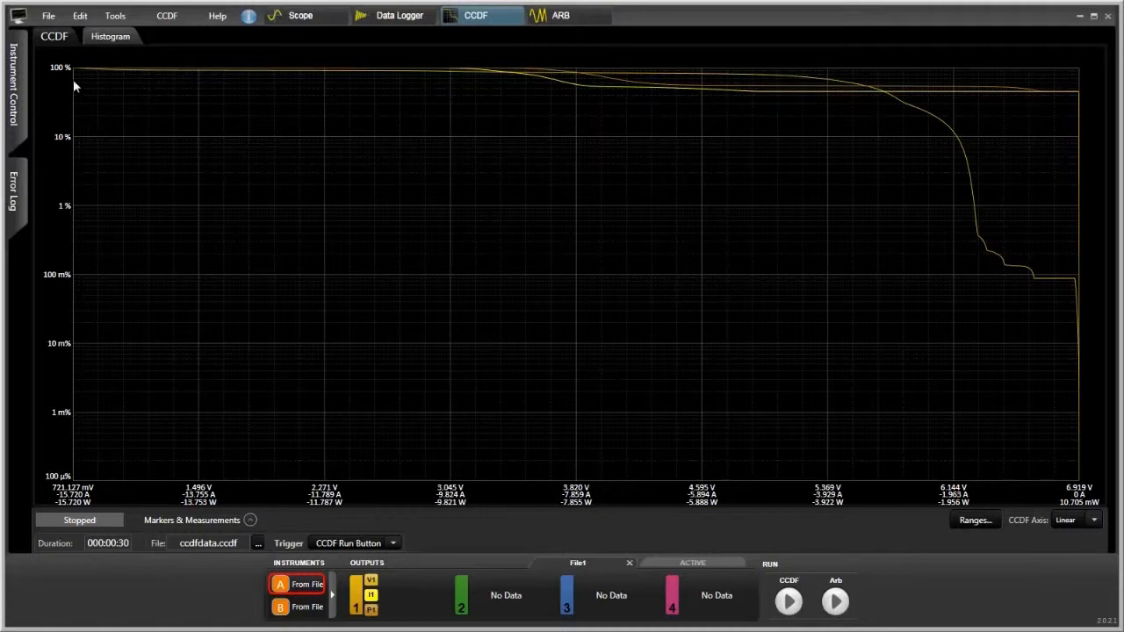
pyautogui.moveTo(425, 499)
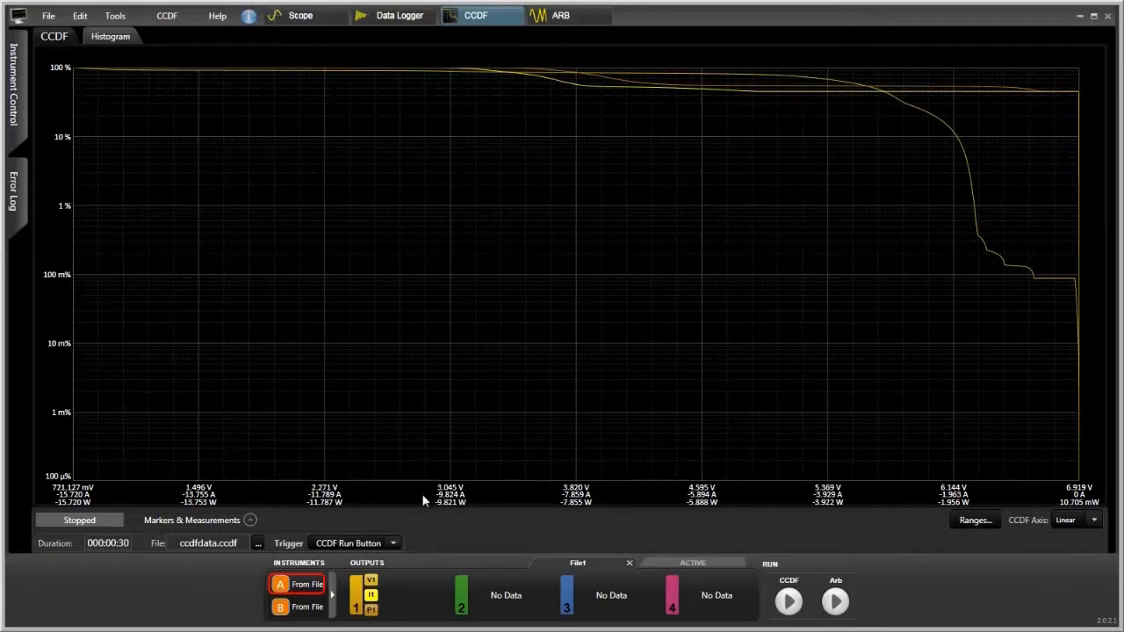
pyautogui.moveTo(474, 502)
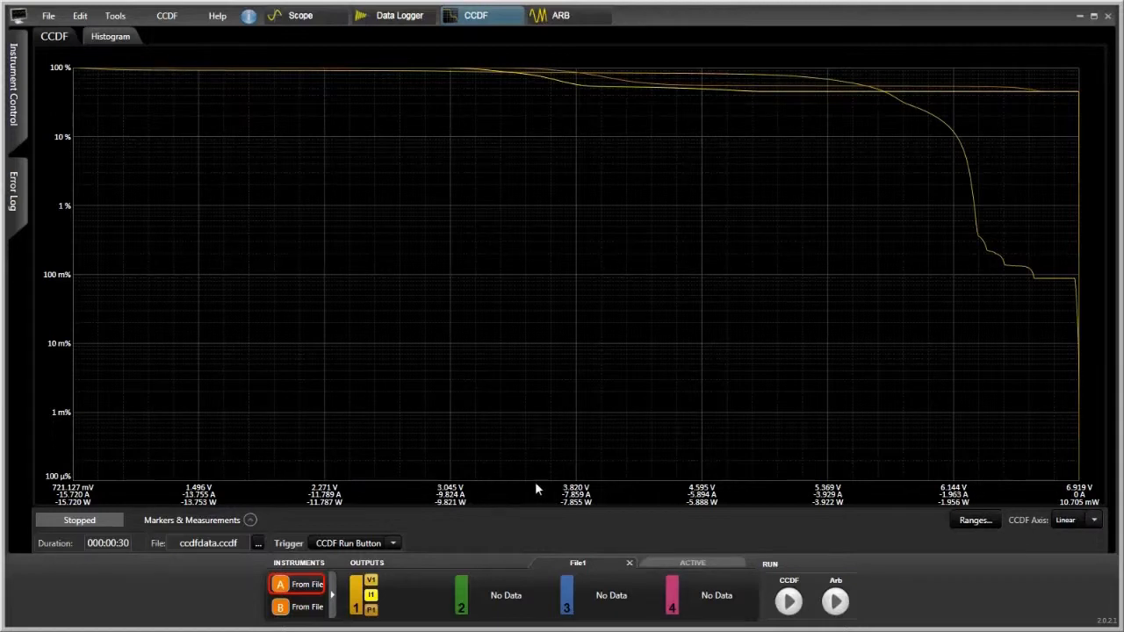
pyautogui.moveTo(463, 509)
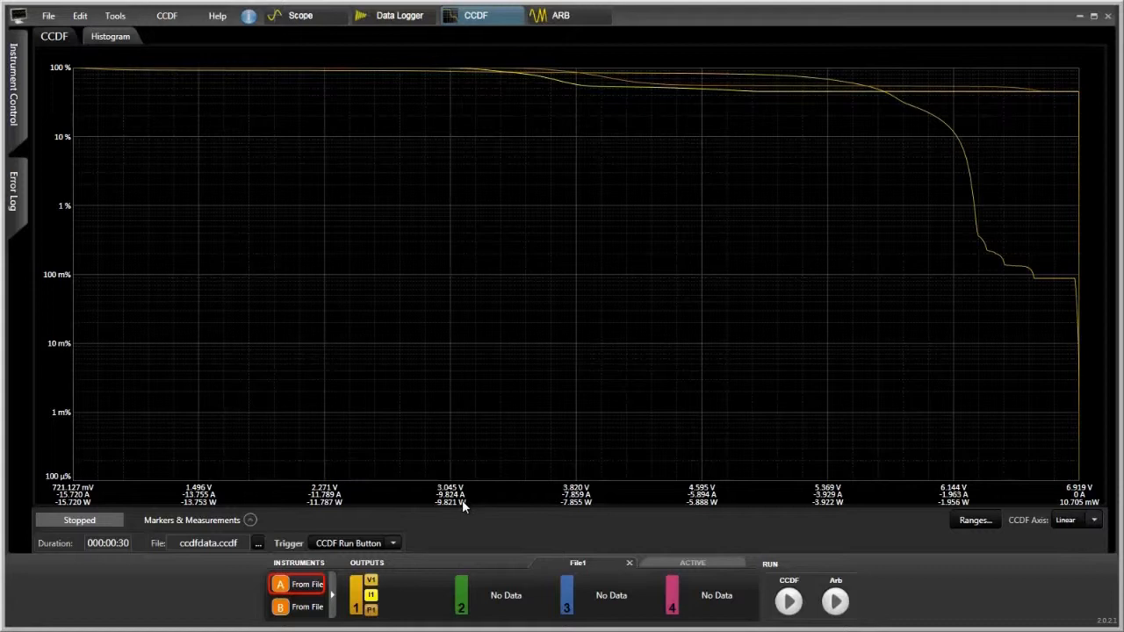
pyautogui.moveTo(492, 133)
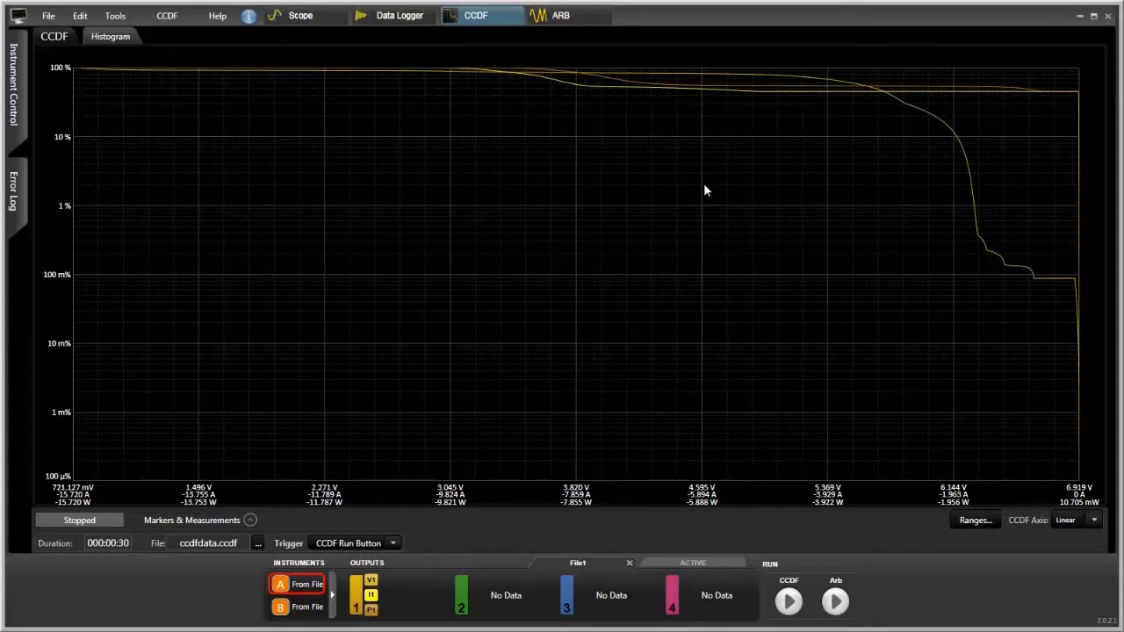
pyautogui.moveTo(713, 206)
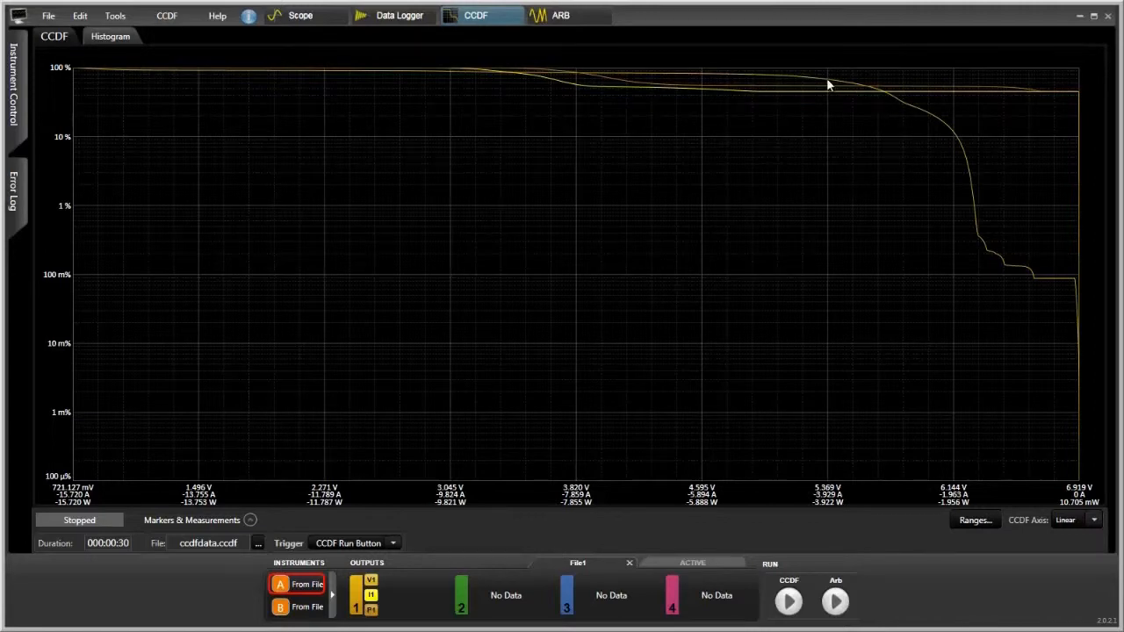
pyautogui.moveTo(948, 133)
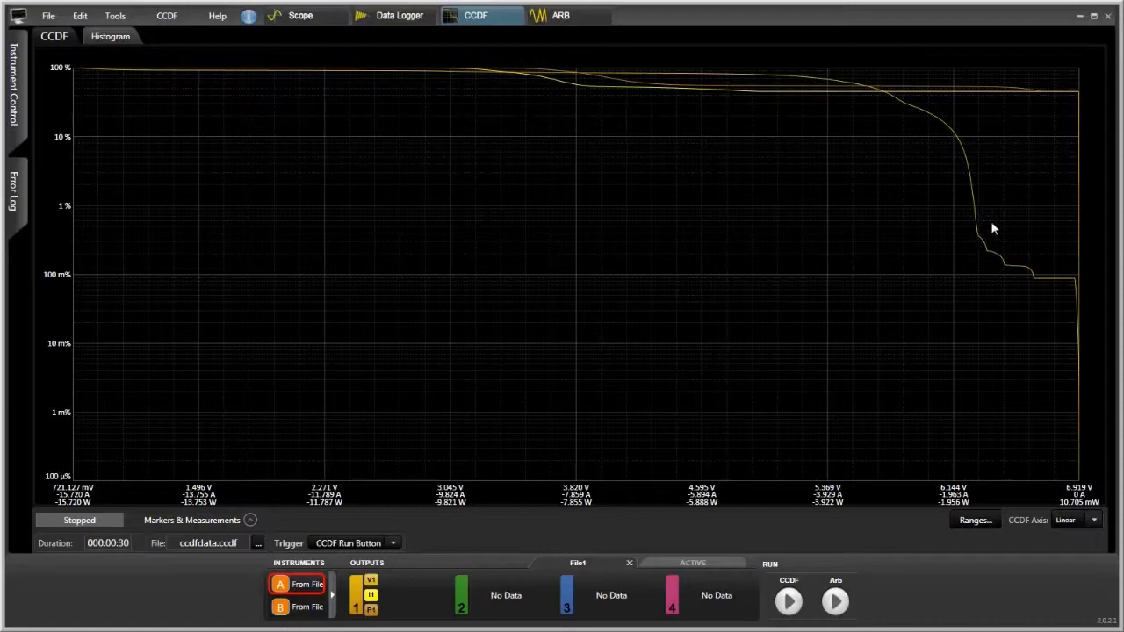
pyautogui.moveTo(959, 137)
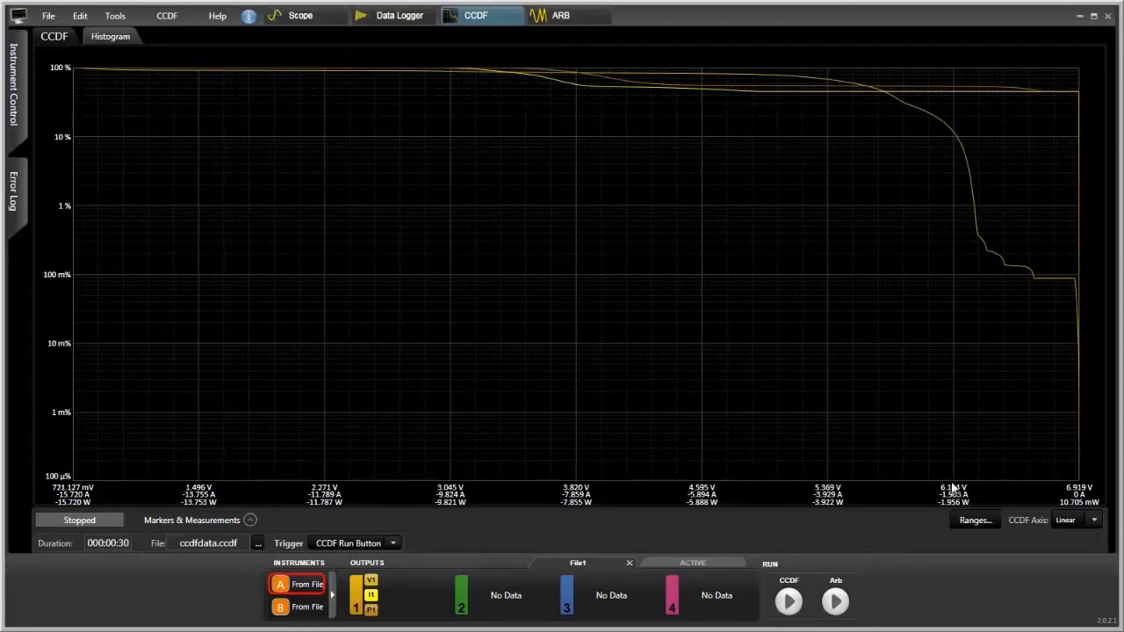
pyautogui.moveTo(961, 145)
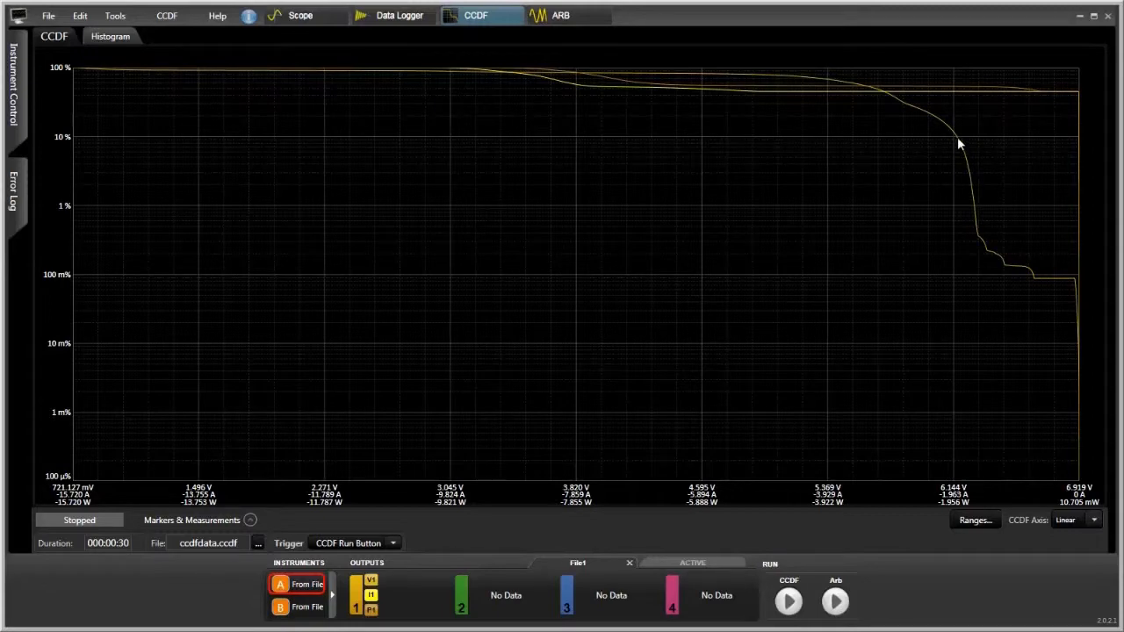
pyautogui.moveTo(66, 148)
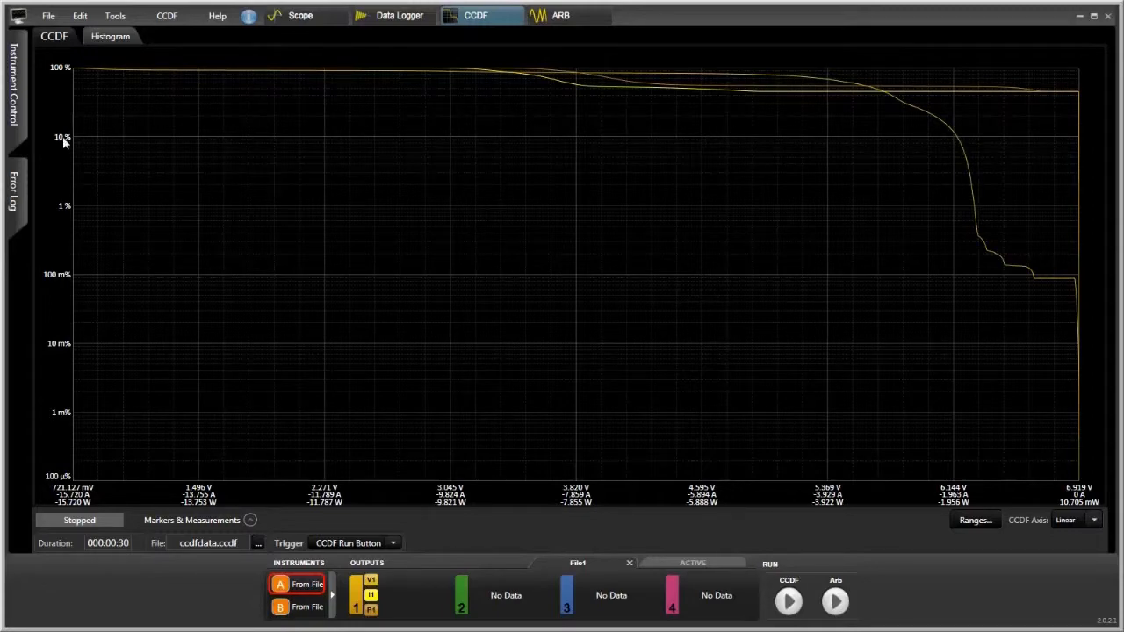
pyautogui.moveTo(72, 142)
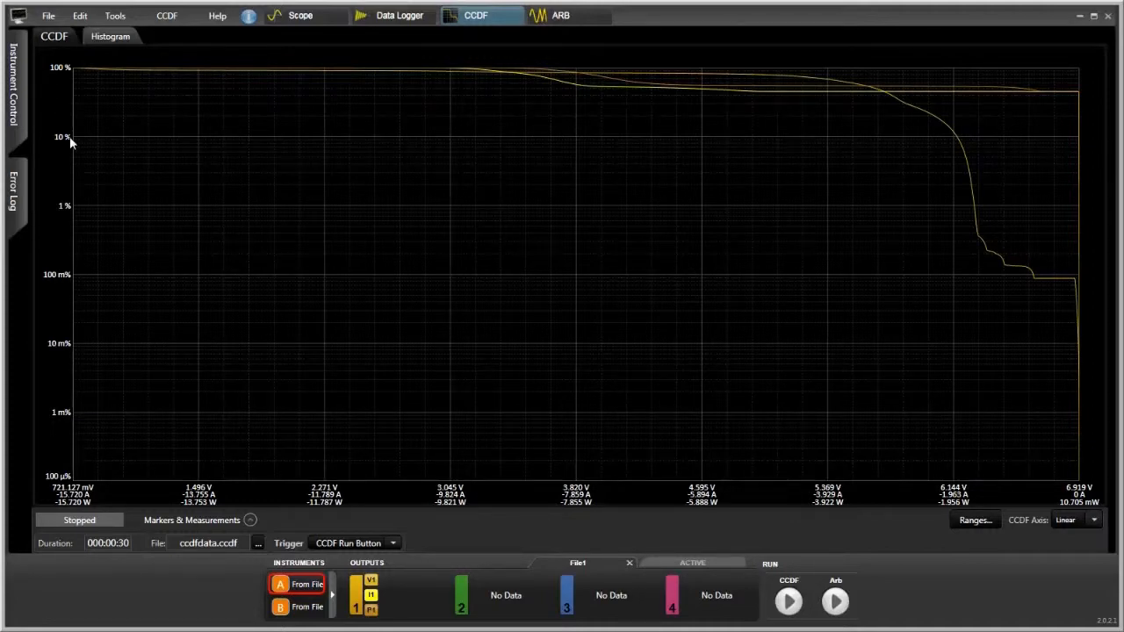
pyautogui.moveTo(331, 139)
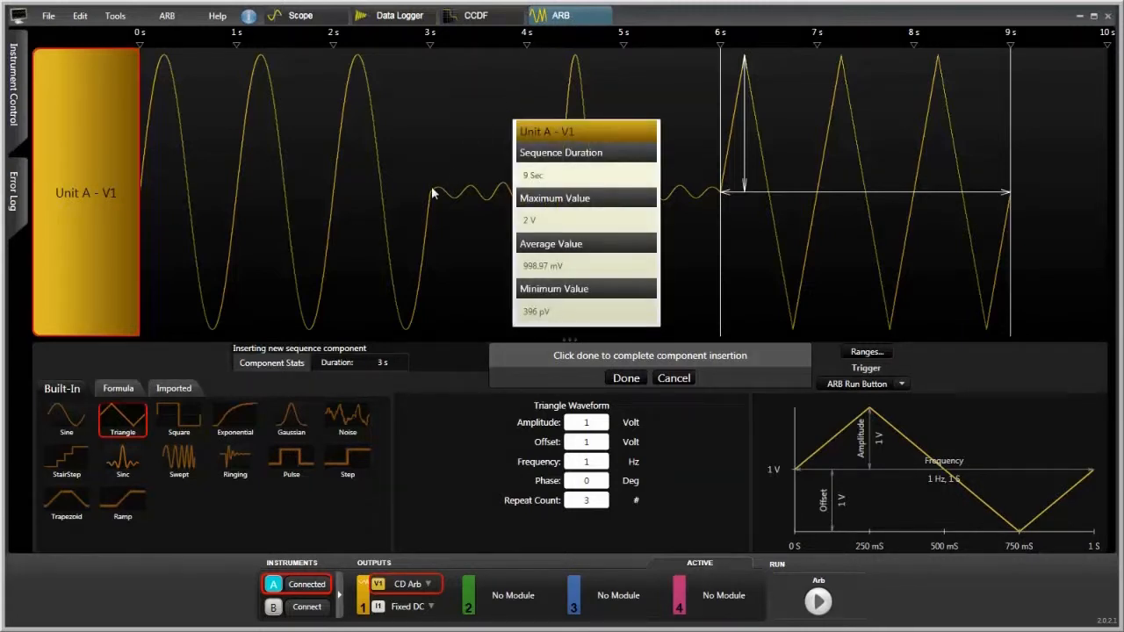
pyautogui.moveTo(220, 243)
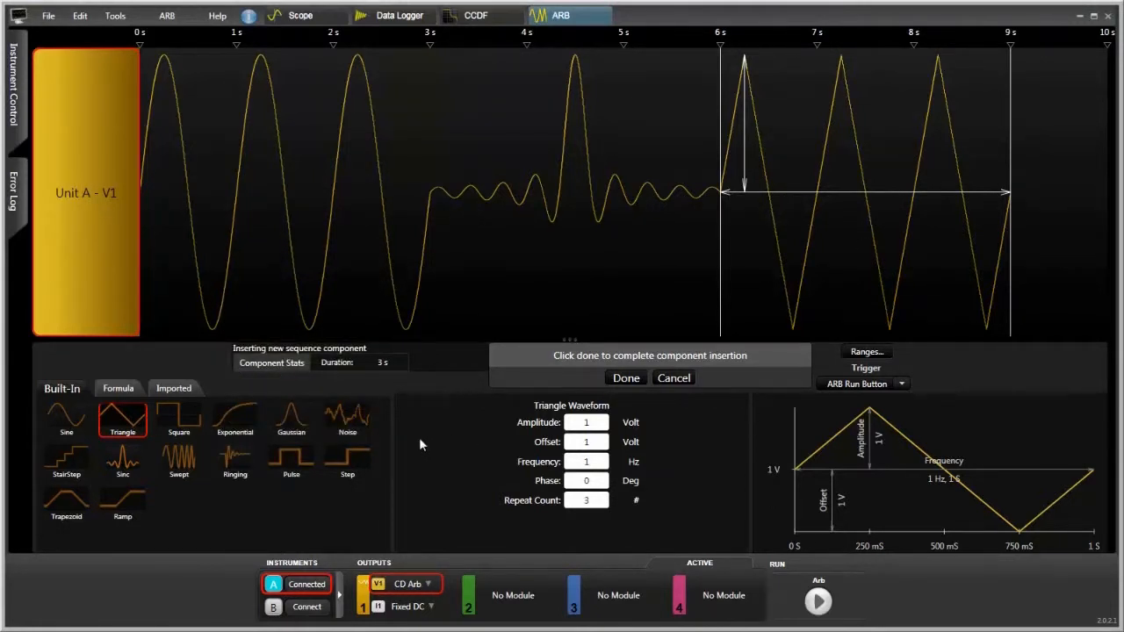
pyautogui.moveTo(48, 414)
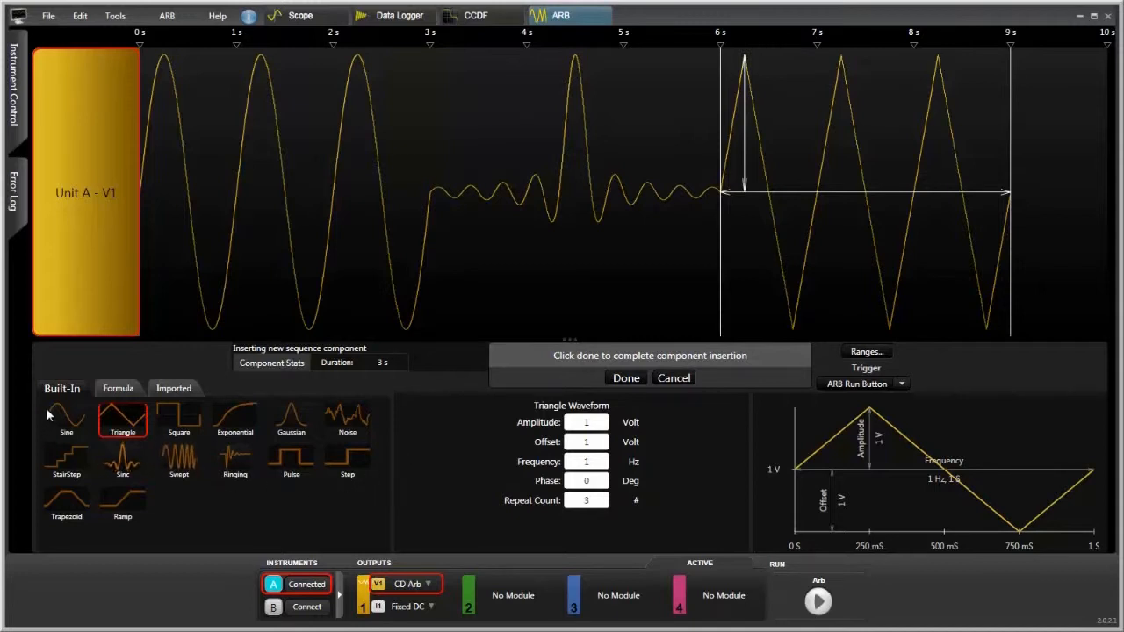
pyautogui.moveTo(153, 422)
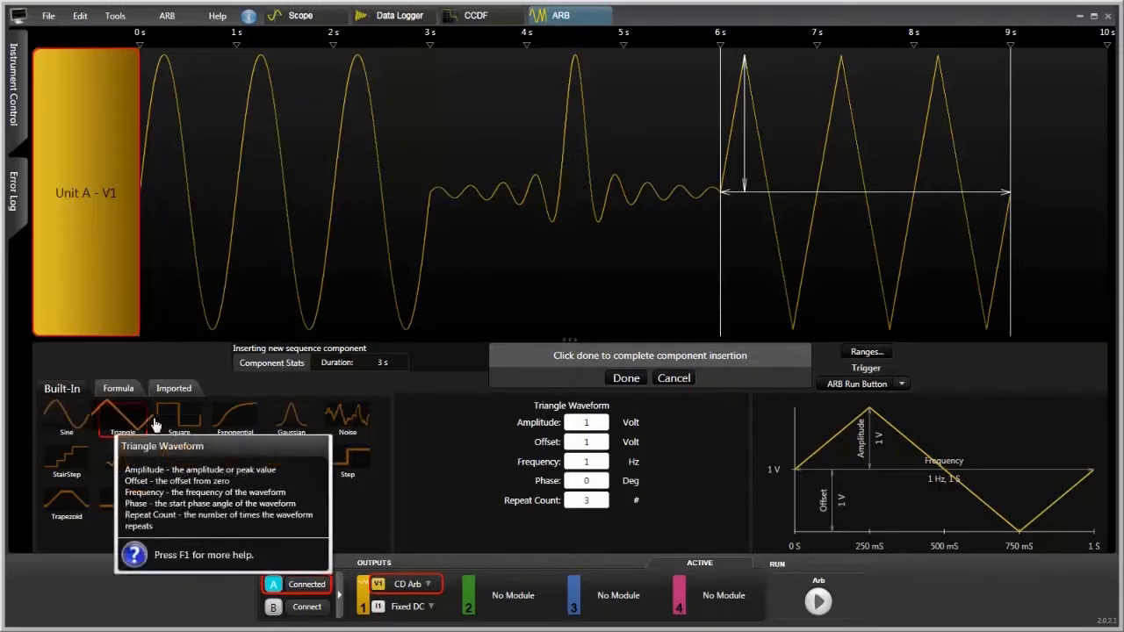
pyautogui.moveTo(234, 418)
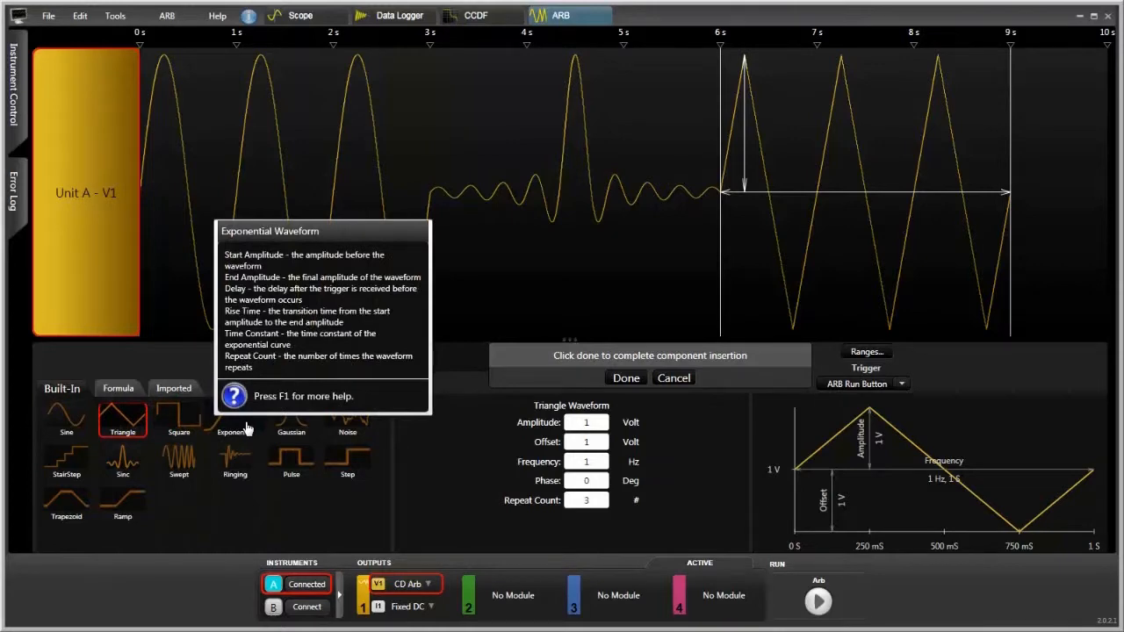
# Browse the Formula waveforms, then show the Imported scope-data waveform library
pyautogui.click(117, 388)
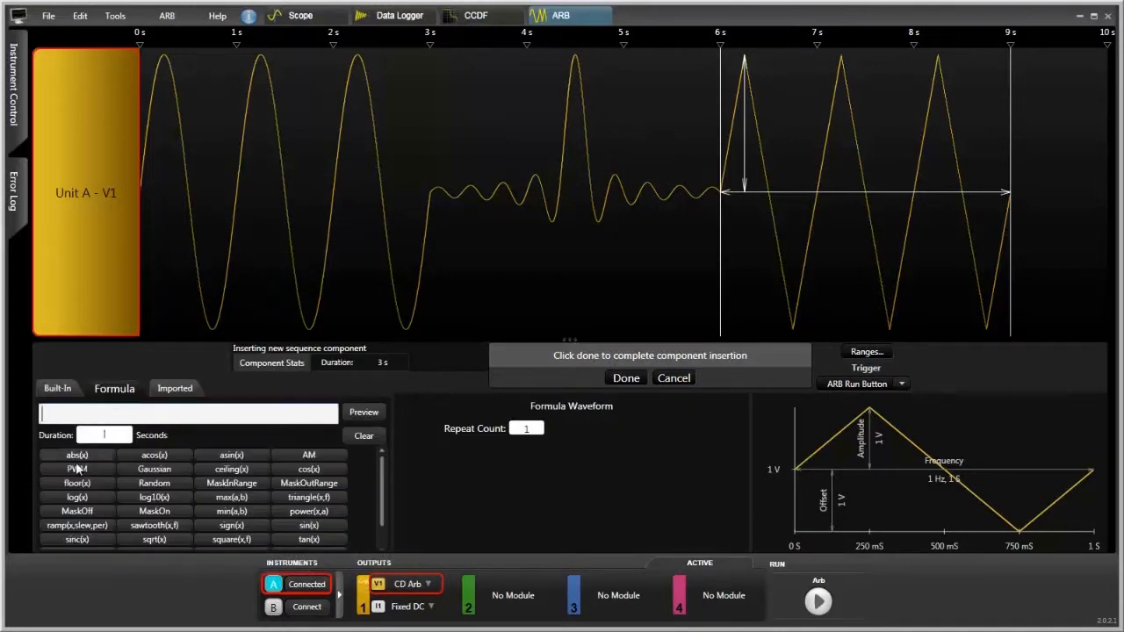
pyautogui.moveTo(154, 469)
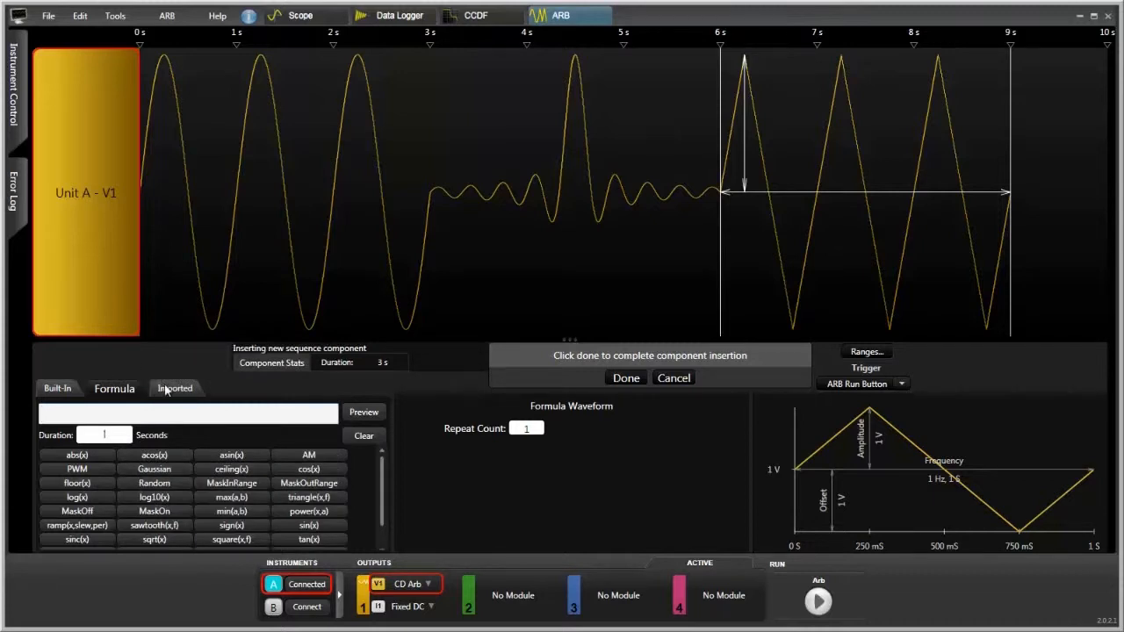
pyautogui.click(174, 388)
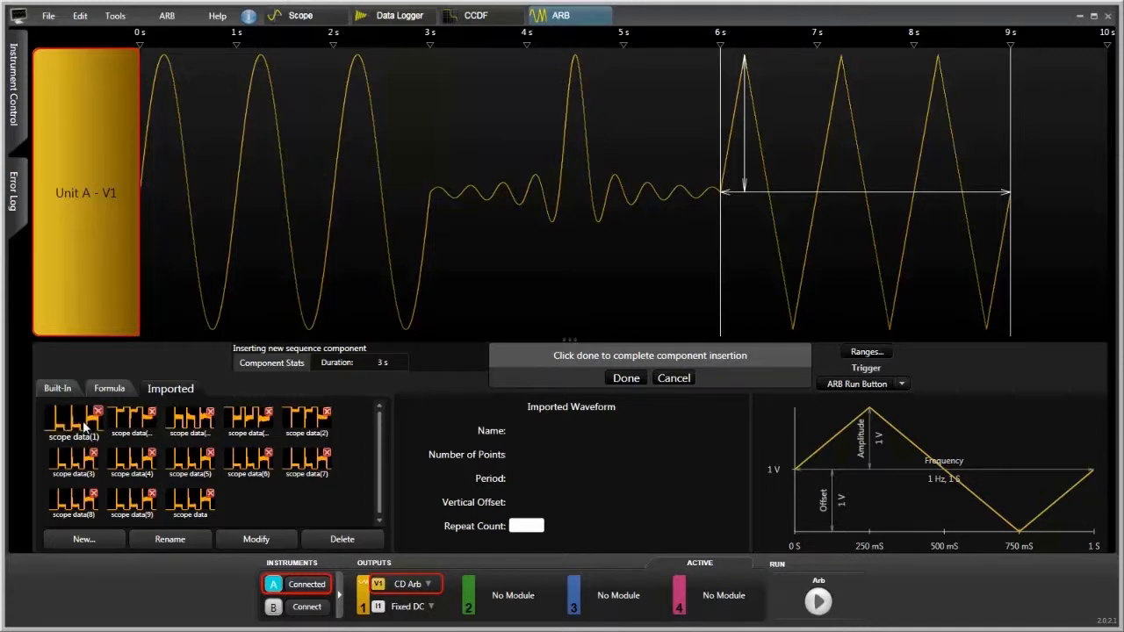
pyautogui.moveTo(180, 434)
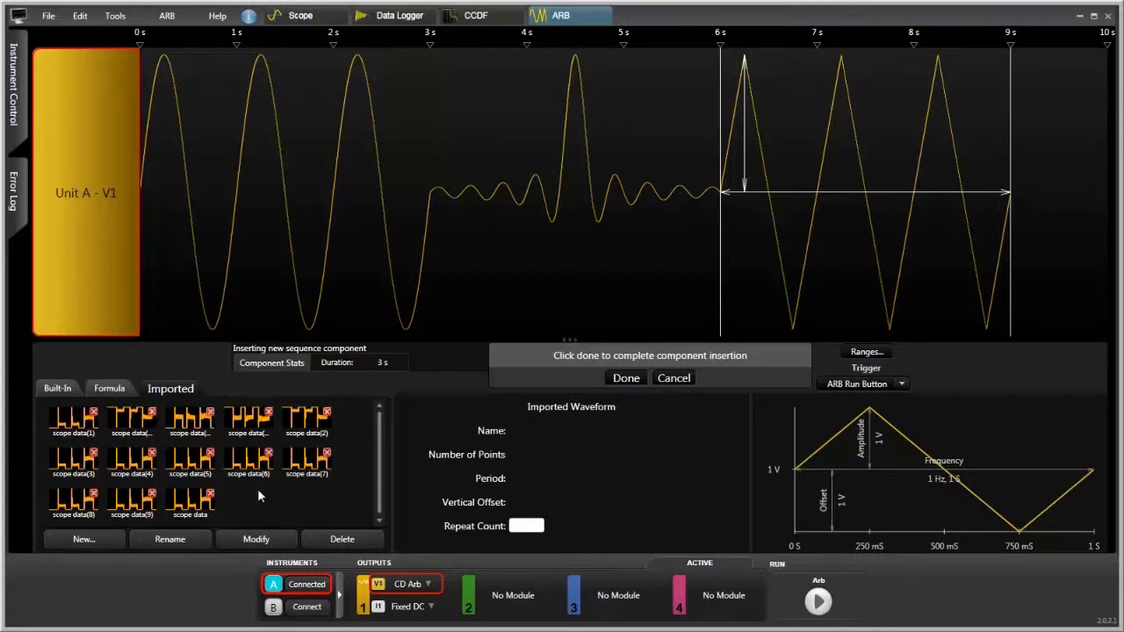
pyautogui.moveTo(413, 315)
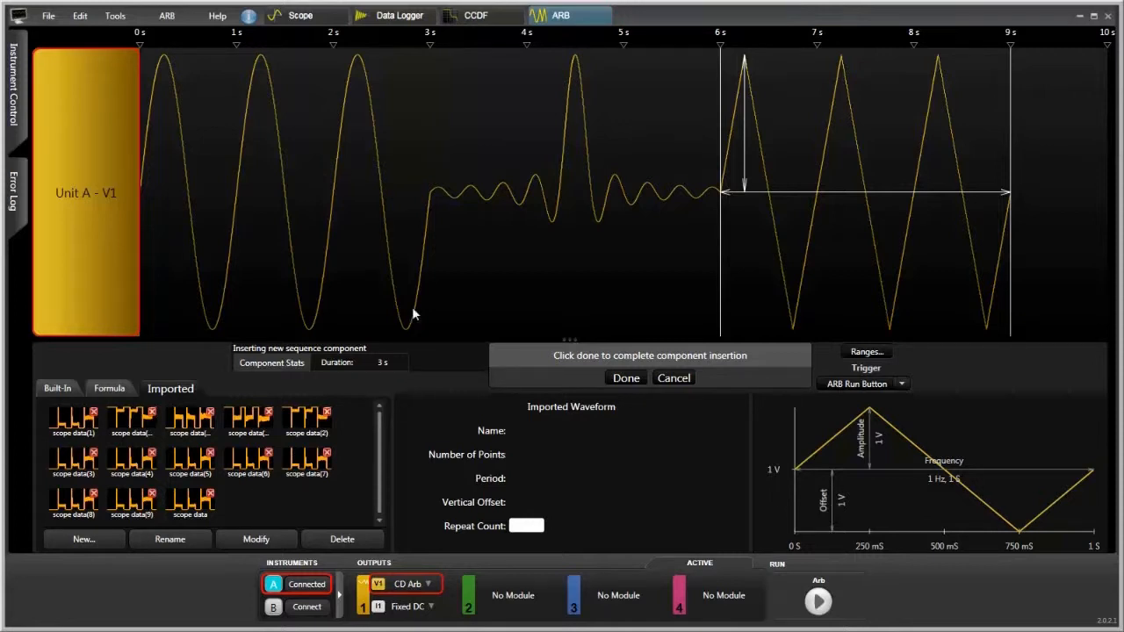
pyautogui.moveTo(652, 359)
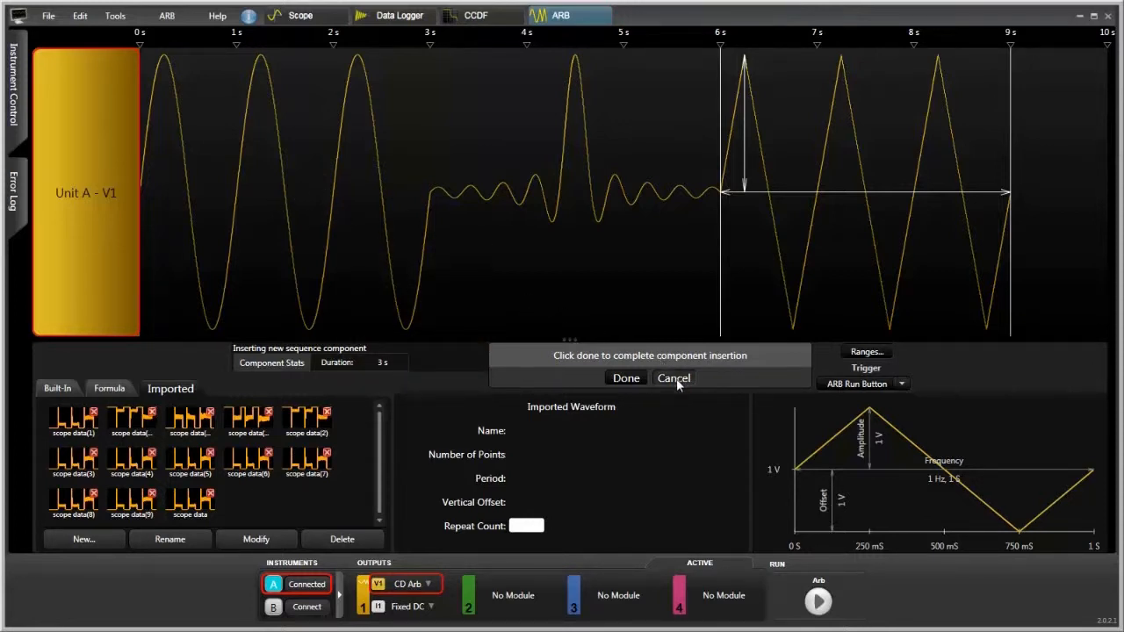
# Cancel the component insertion, return to Scope, and close the loaded scopedata1 file
pyautogui.click(625, 378)
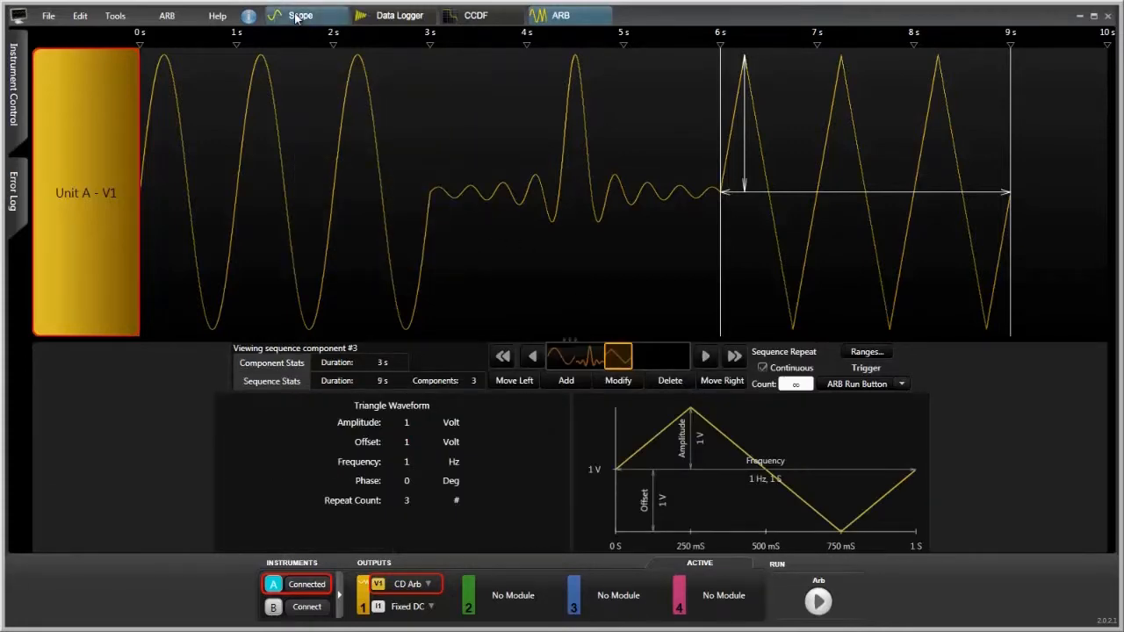
pyautogui.click(305, 15)
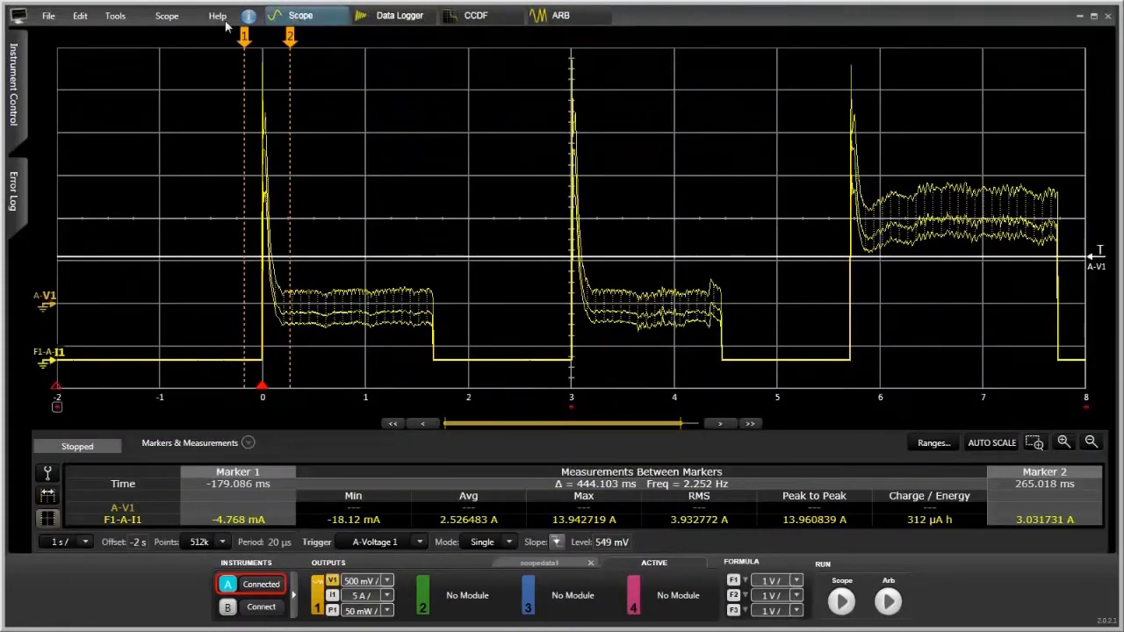
pyautogui.moveTo(595, 574)
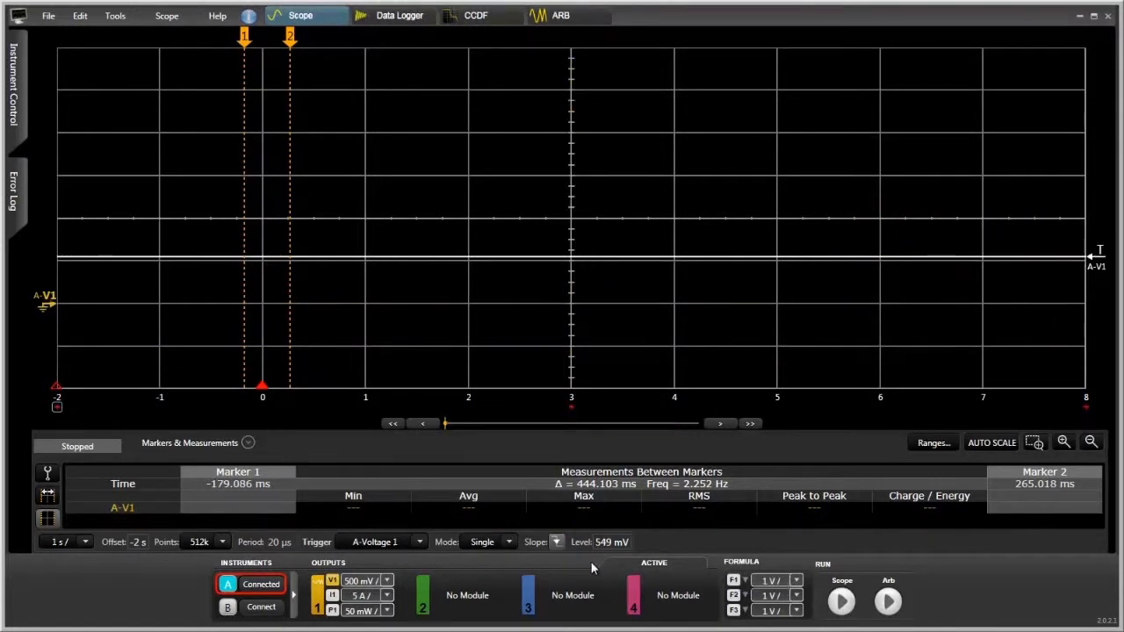
pyautogui.click(248, 443)
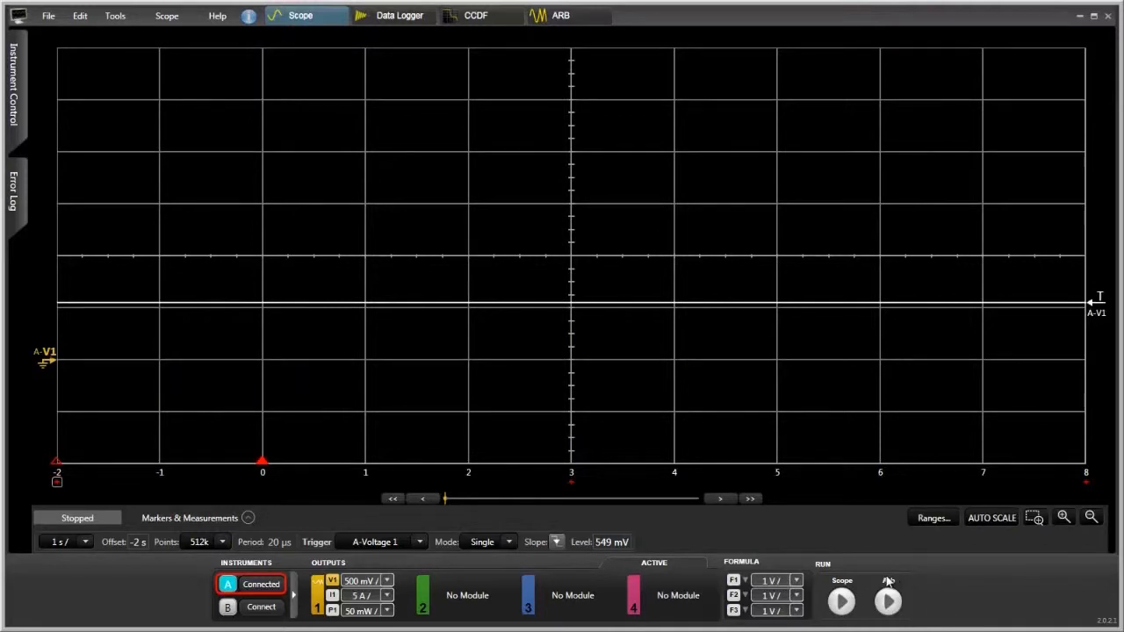
# Arm a single Scope capture and play the ARB sine/sinc/triangle sequence to record it
pyautogui.click(889, 598)
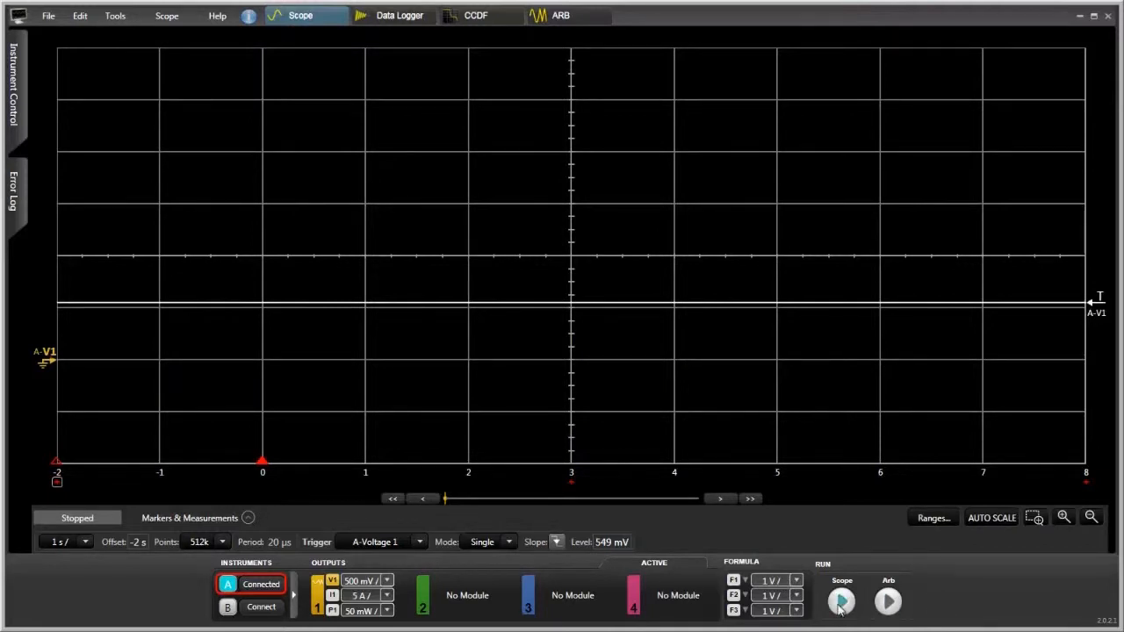
pyautogui.click(840, 602)
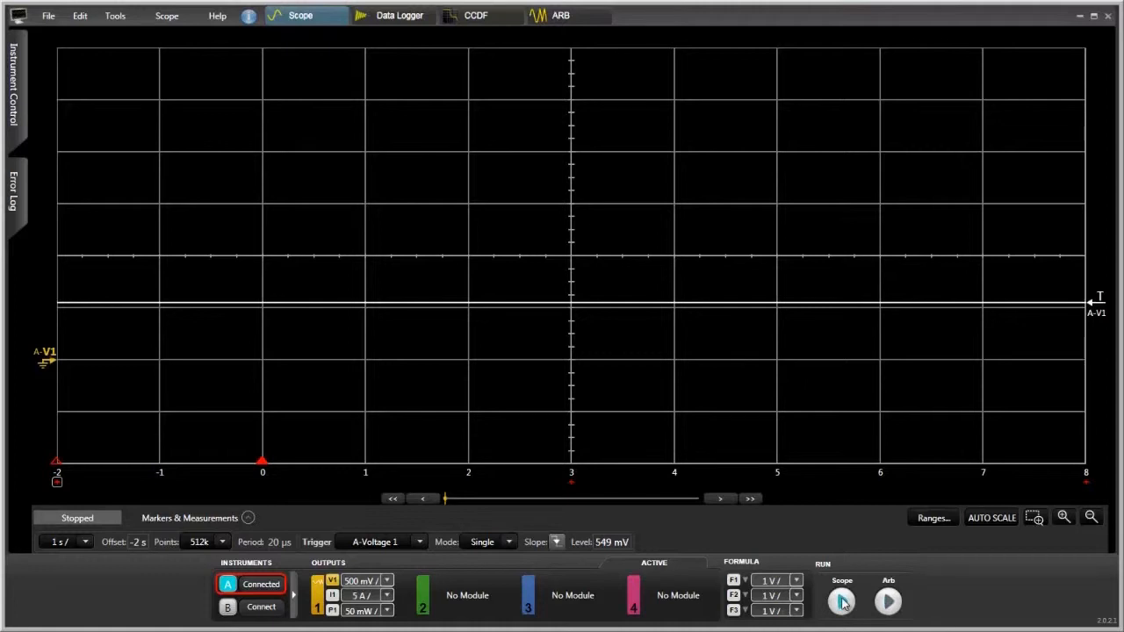
pyautogui.click(841, 601)
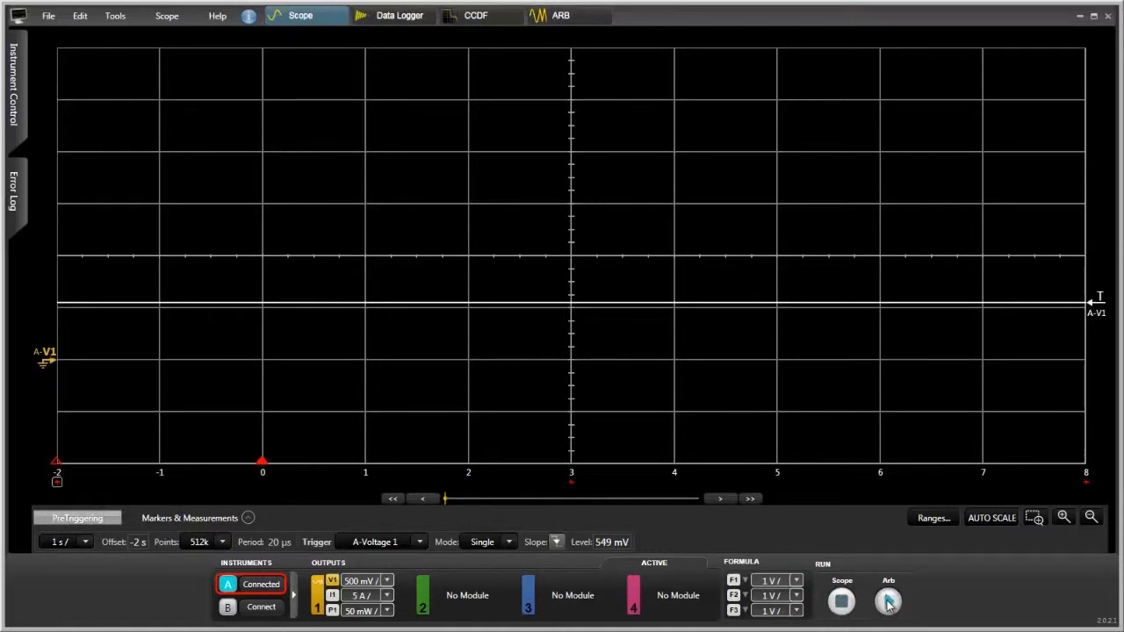
pyautogui.click(886, 600)
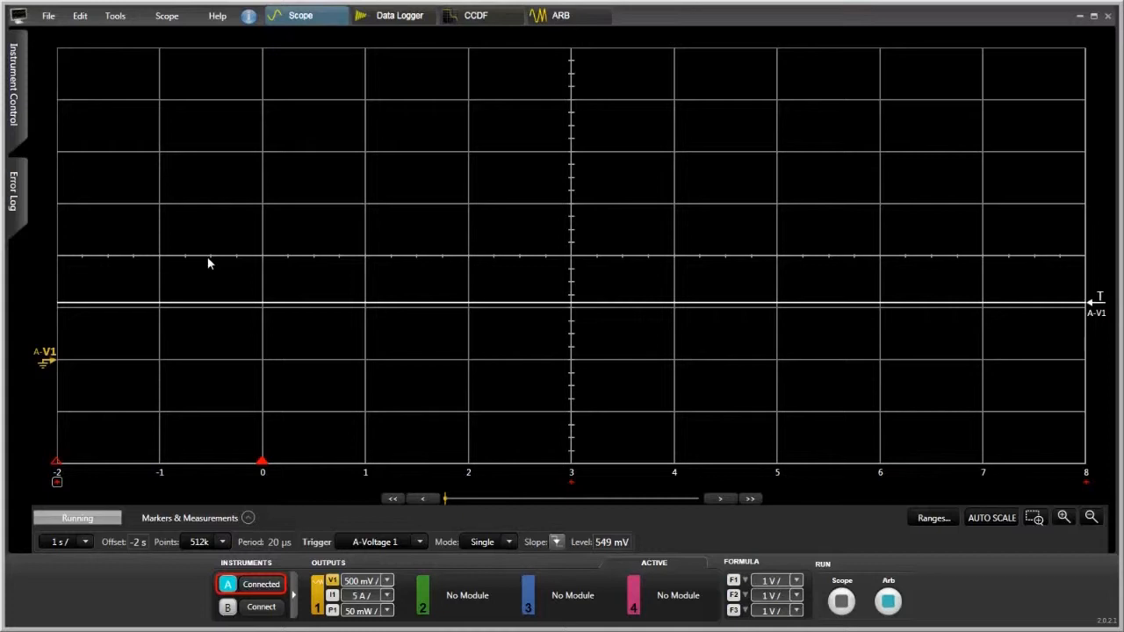
pyautogui.click(841, 600)
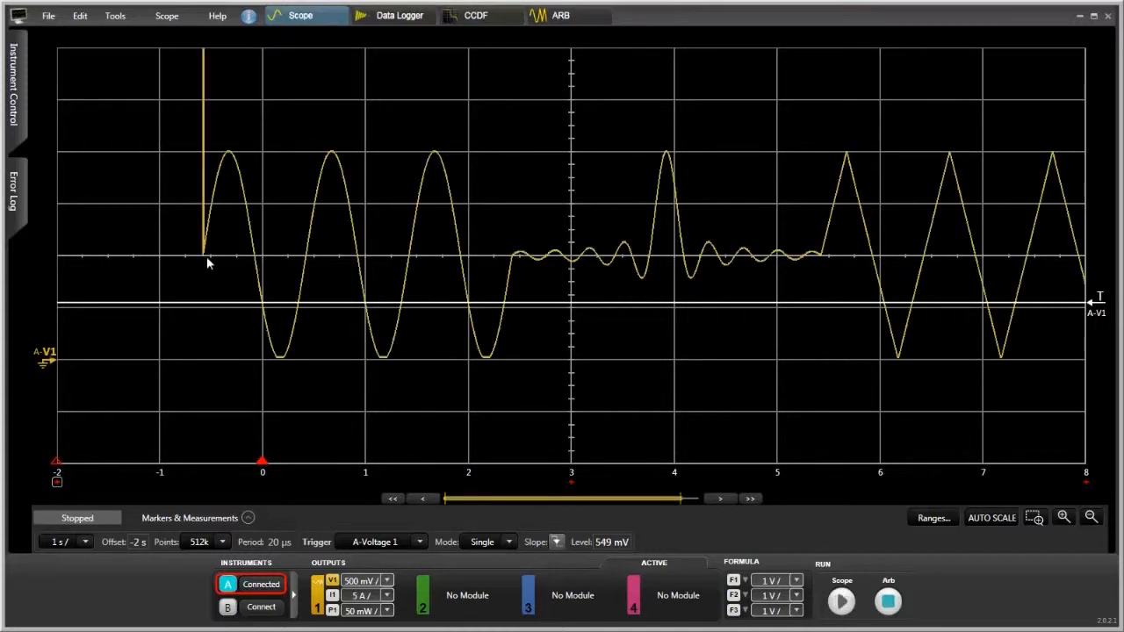
pyautogui.moveTo(178, 215)
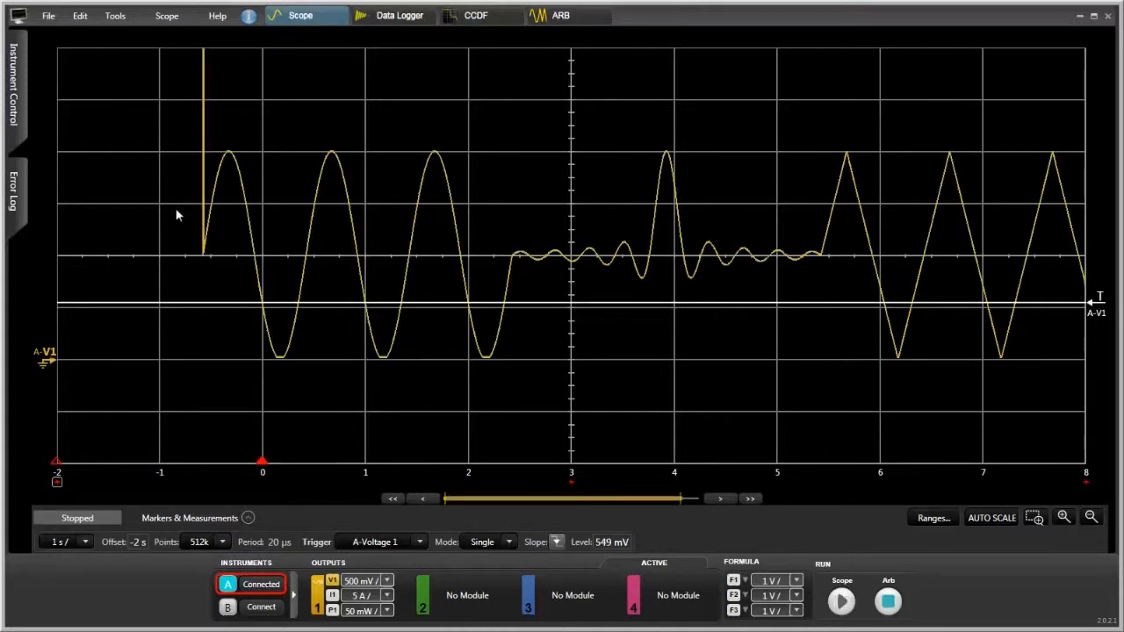
pyautogui.moveTo(281, 267)
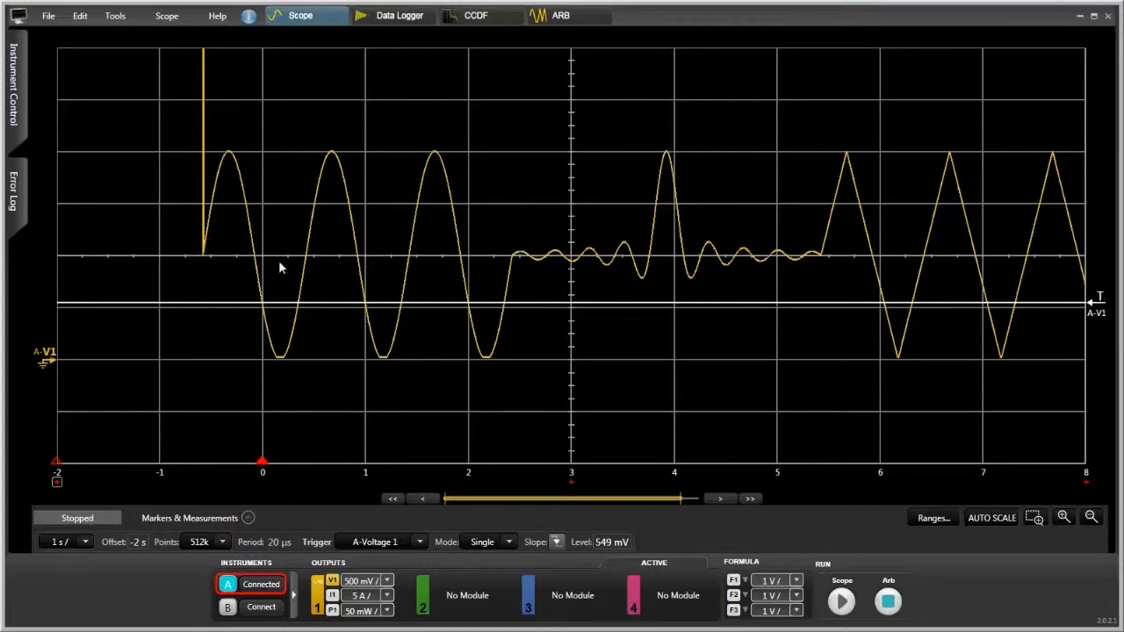
pyautogui.moveTo(641, 255)
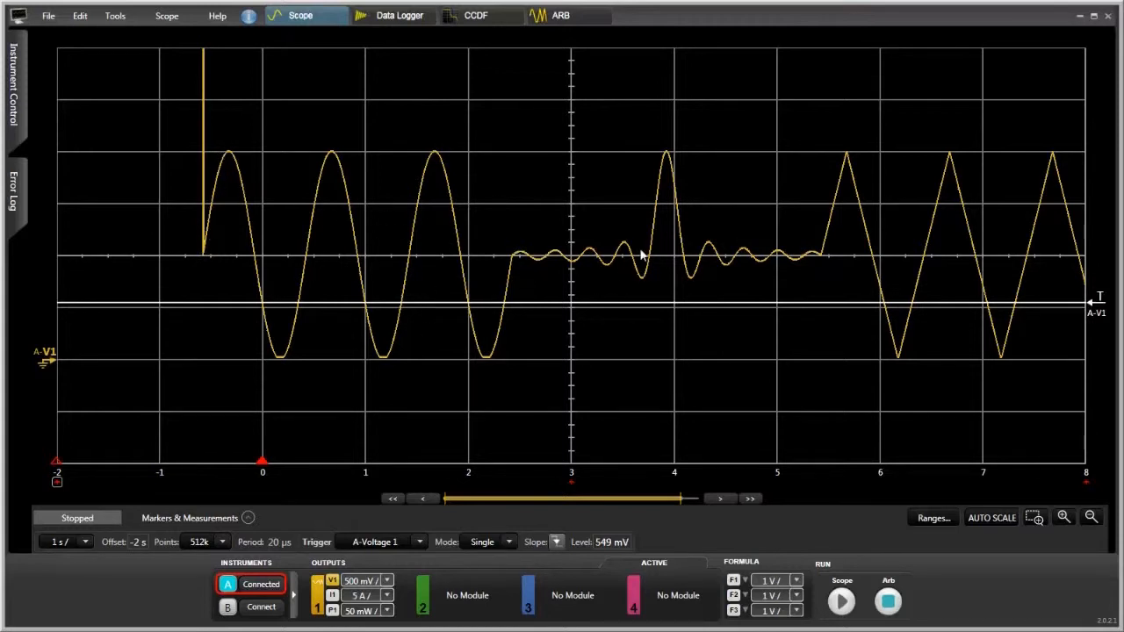
pyautogui.moveTo(1089, 288)
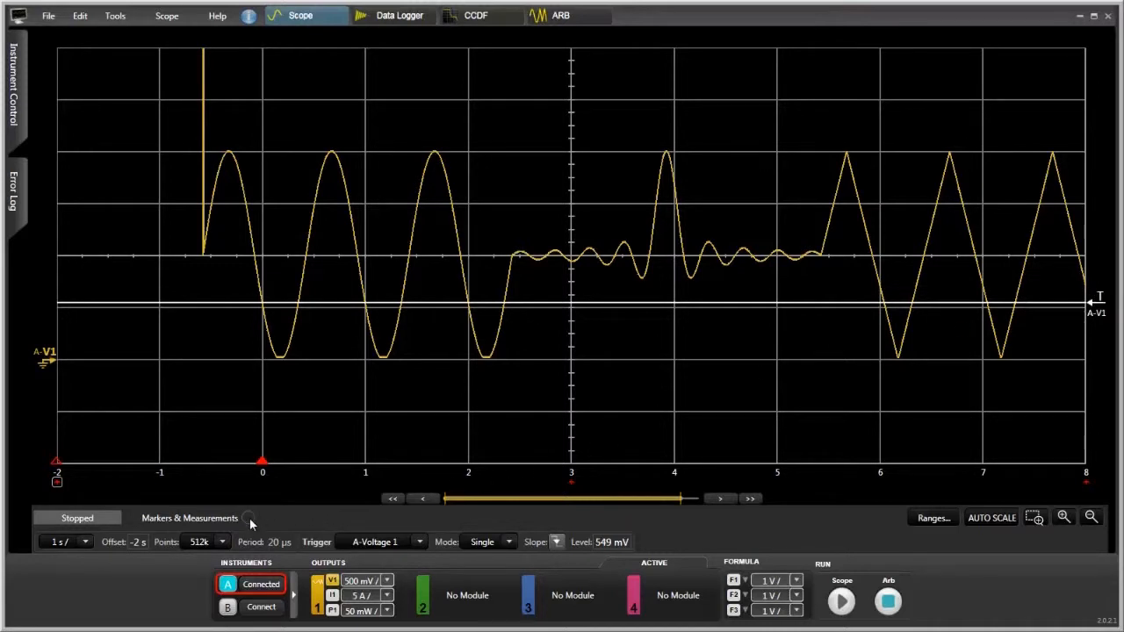
# Show markers and place them on the first two sine peaks, reading 1.01 s and 990 mHz
pyautogui.click(250, 518)
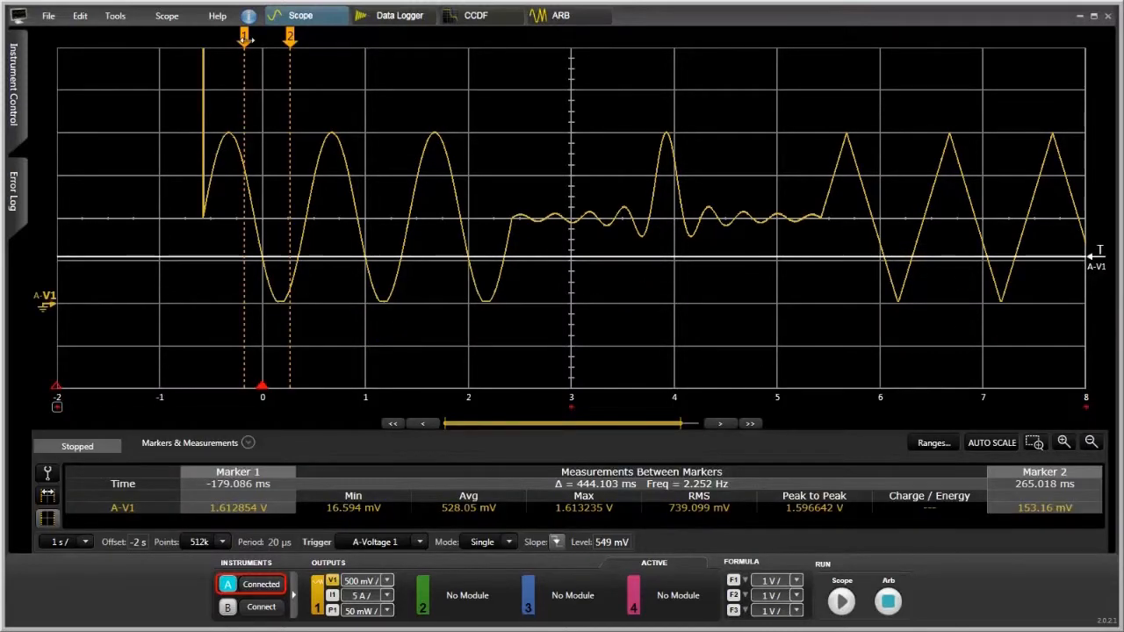
pyautogui.moveTo(244, 37); pyautogui.dragTo(228, 37)
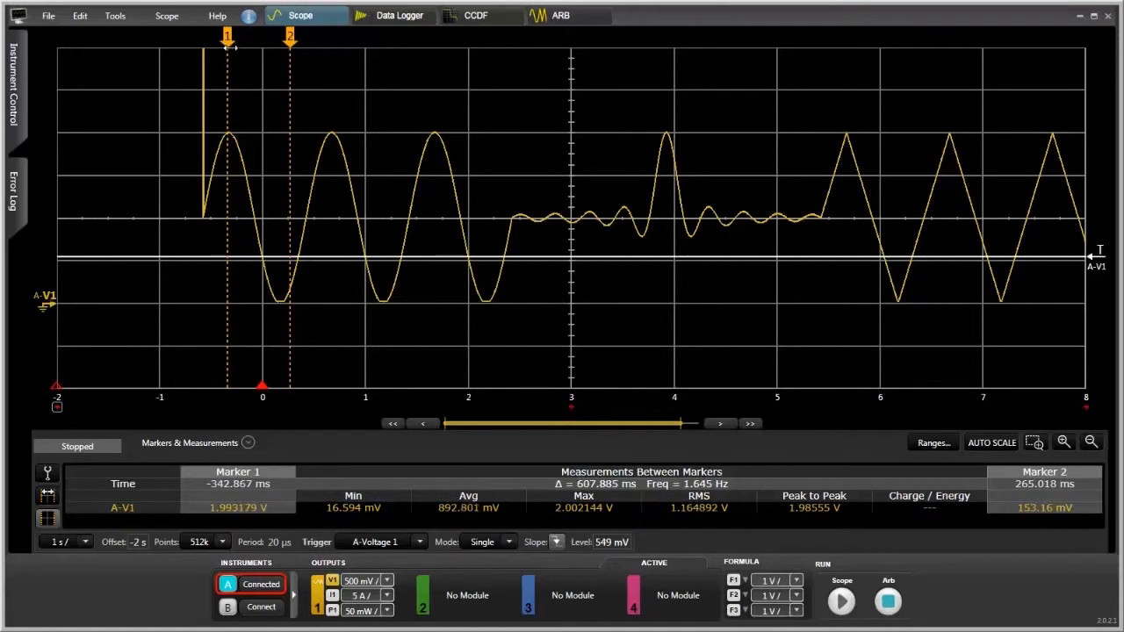
pyautogui.moveTo(289, 37); pyautogui.dragTo(316, 37)
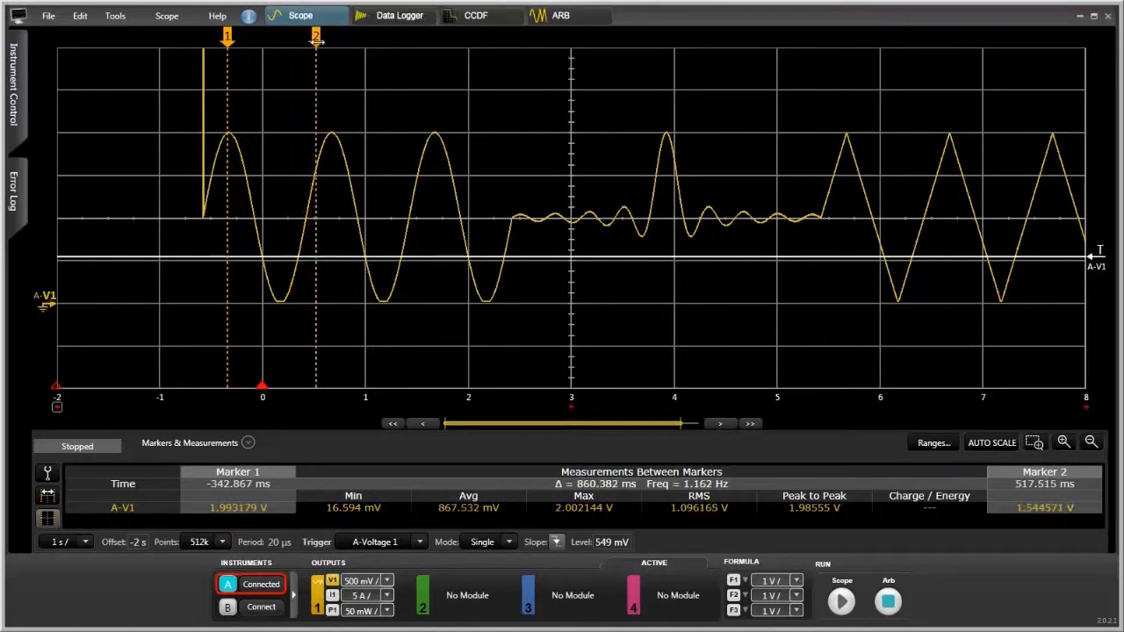
pyautogui.moveTo(315, 37); pyautogui.dragTo(331, 37)
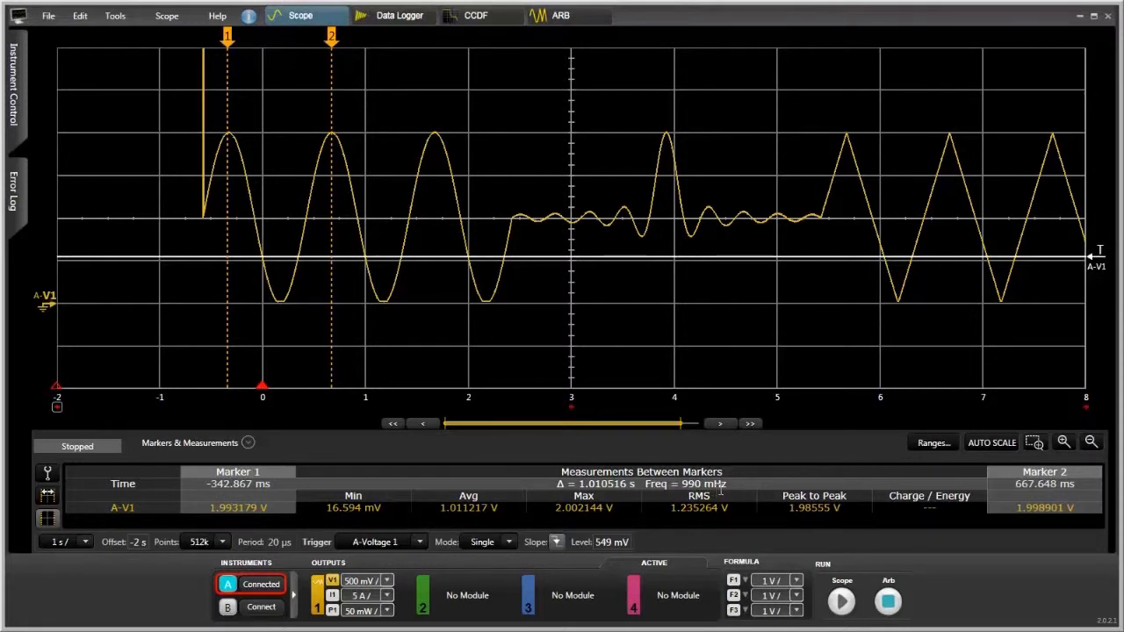
pyautogui.moveTo(363, 223)
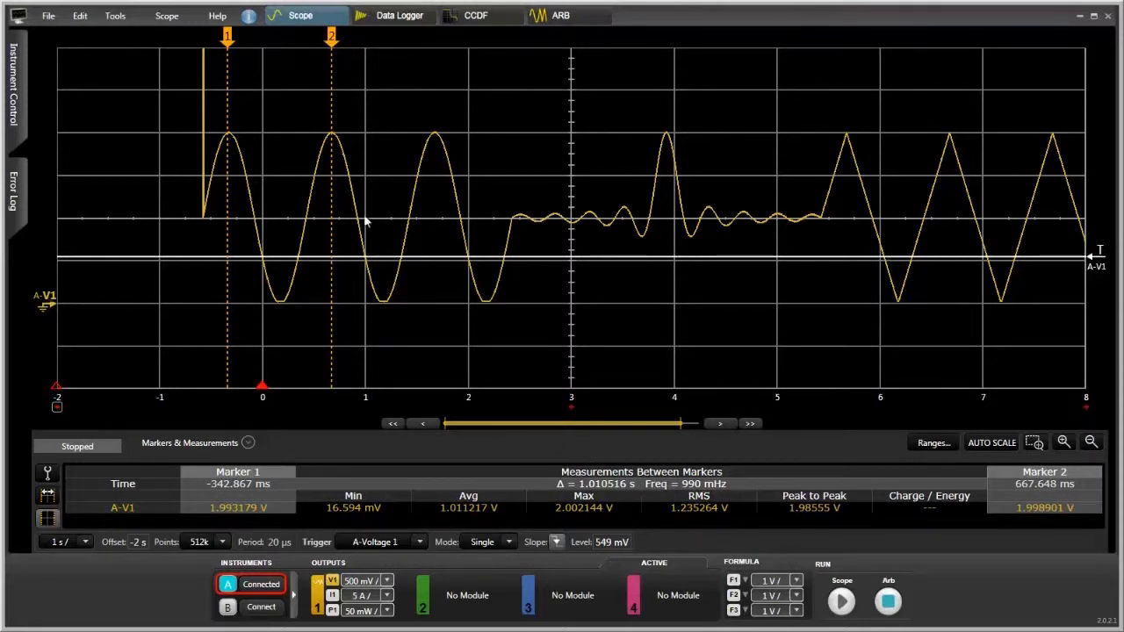